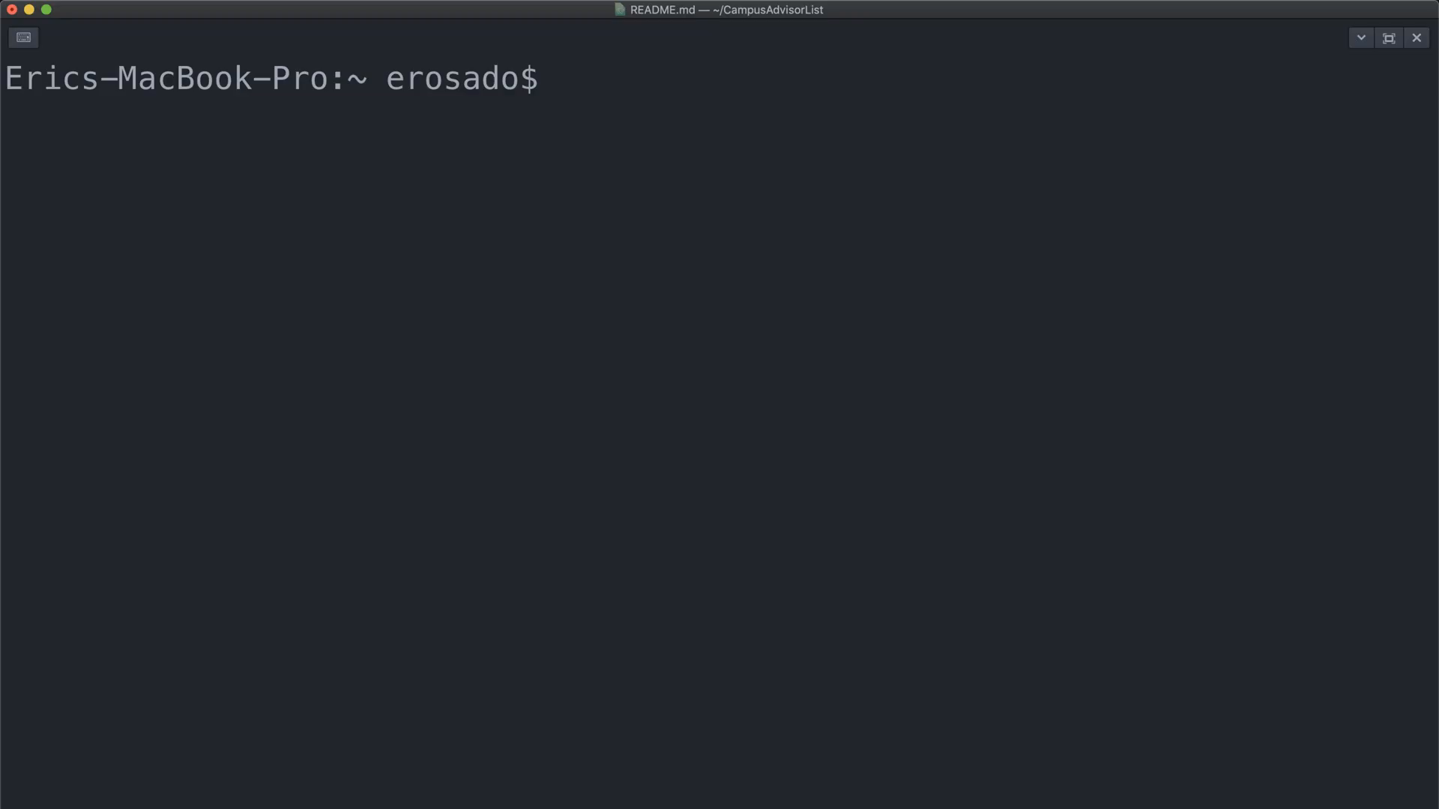
Create the CampusAdvisorList directory, move into it and initialise a Git repository.
text(mk)
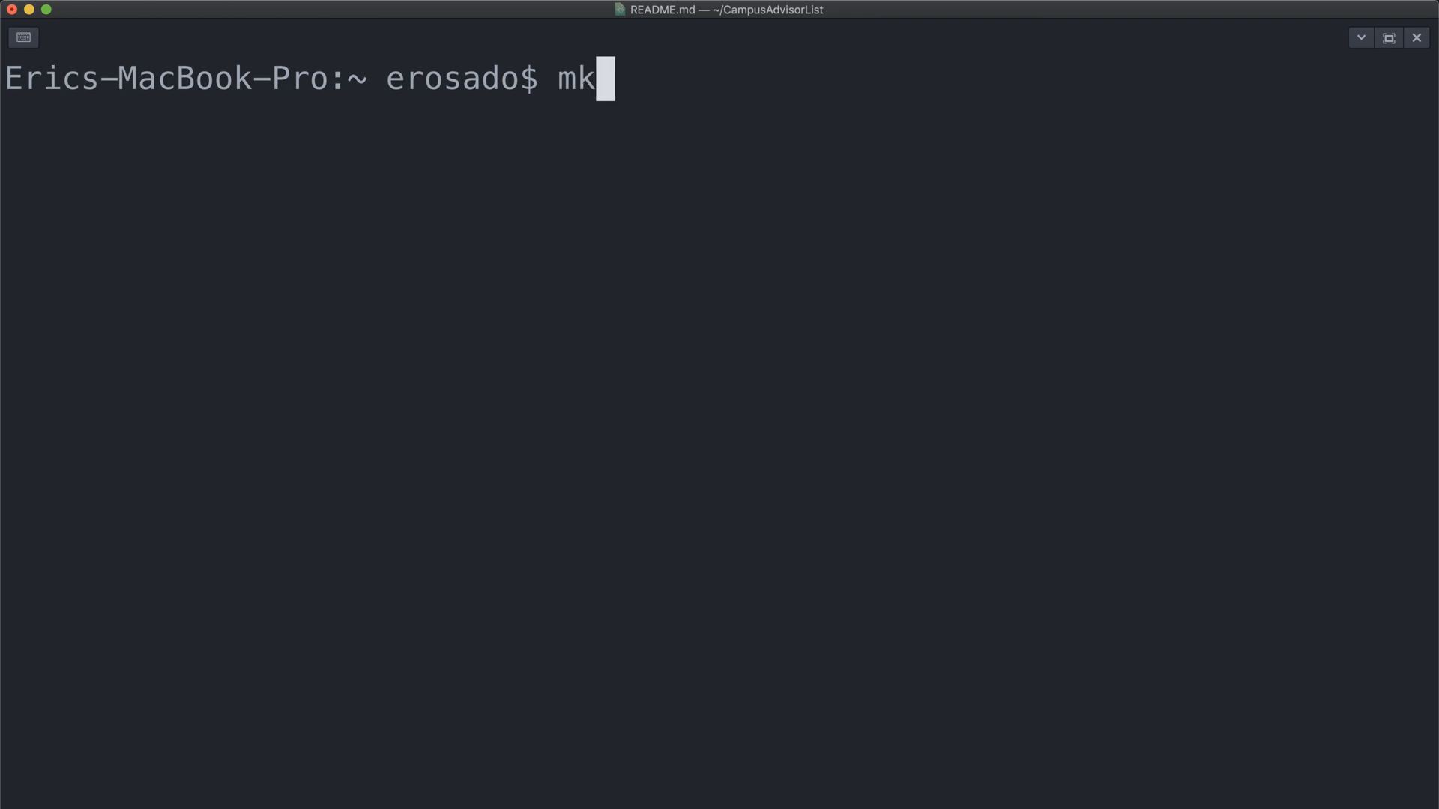
text(dir Campus)
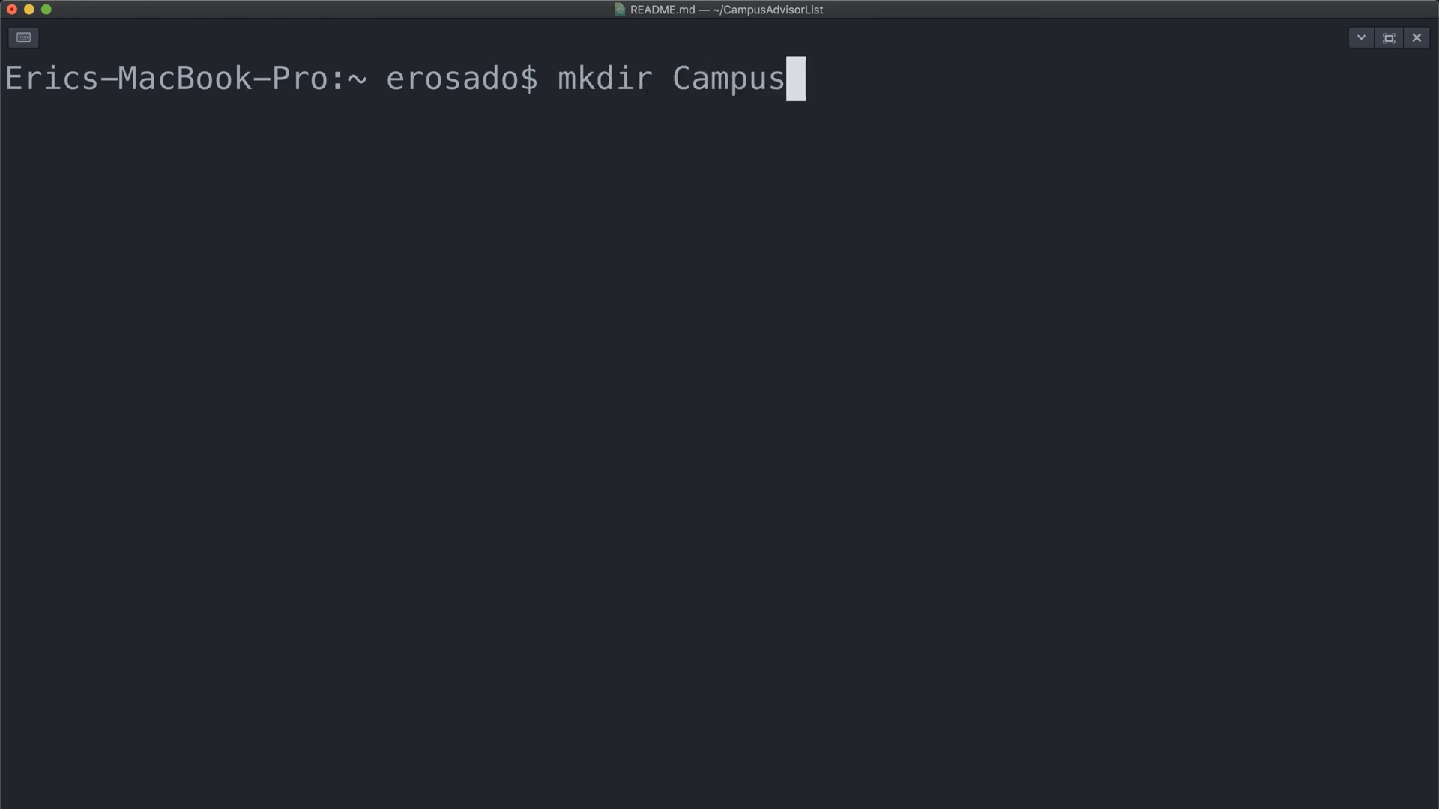
text(AdvisorList)
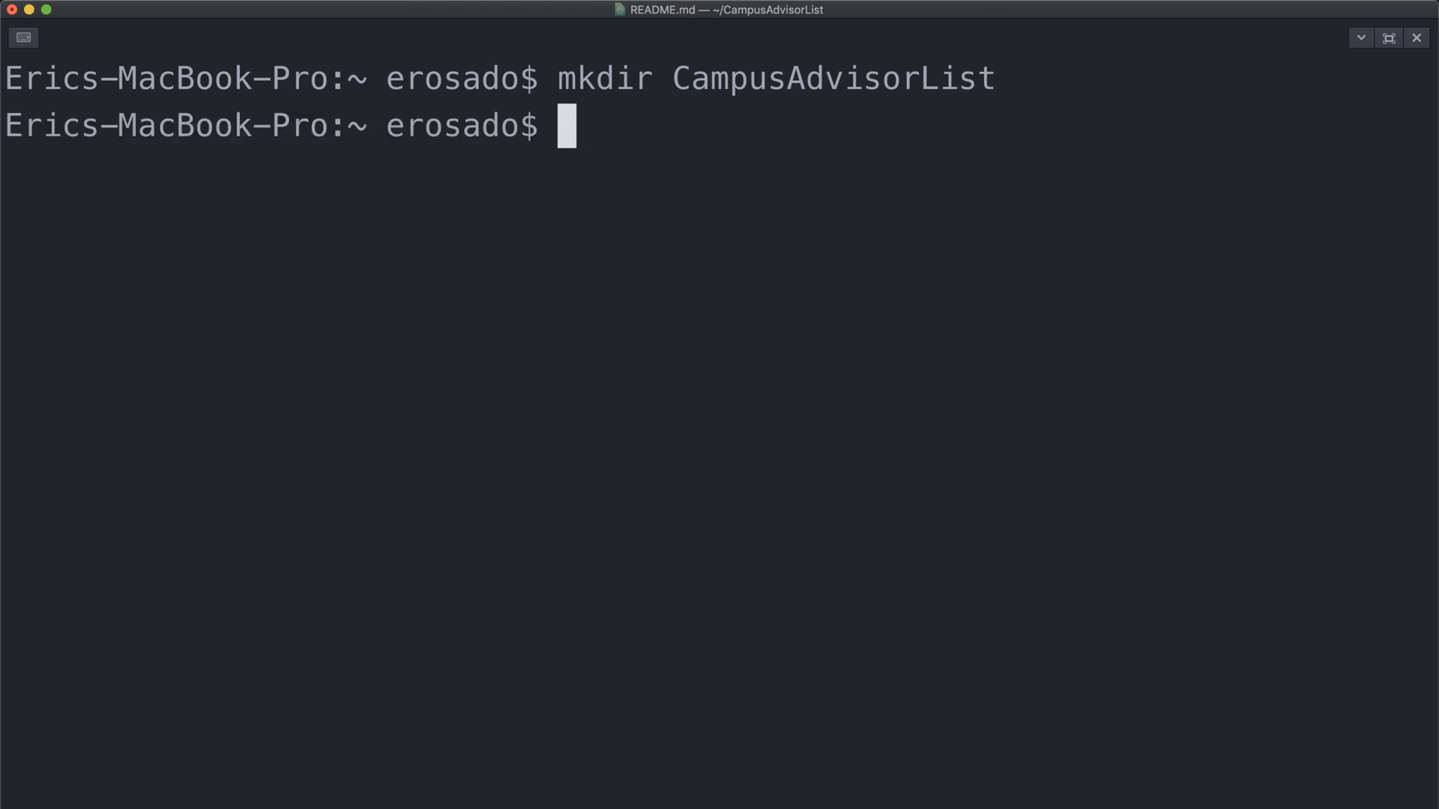
text(cd Cam)
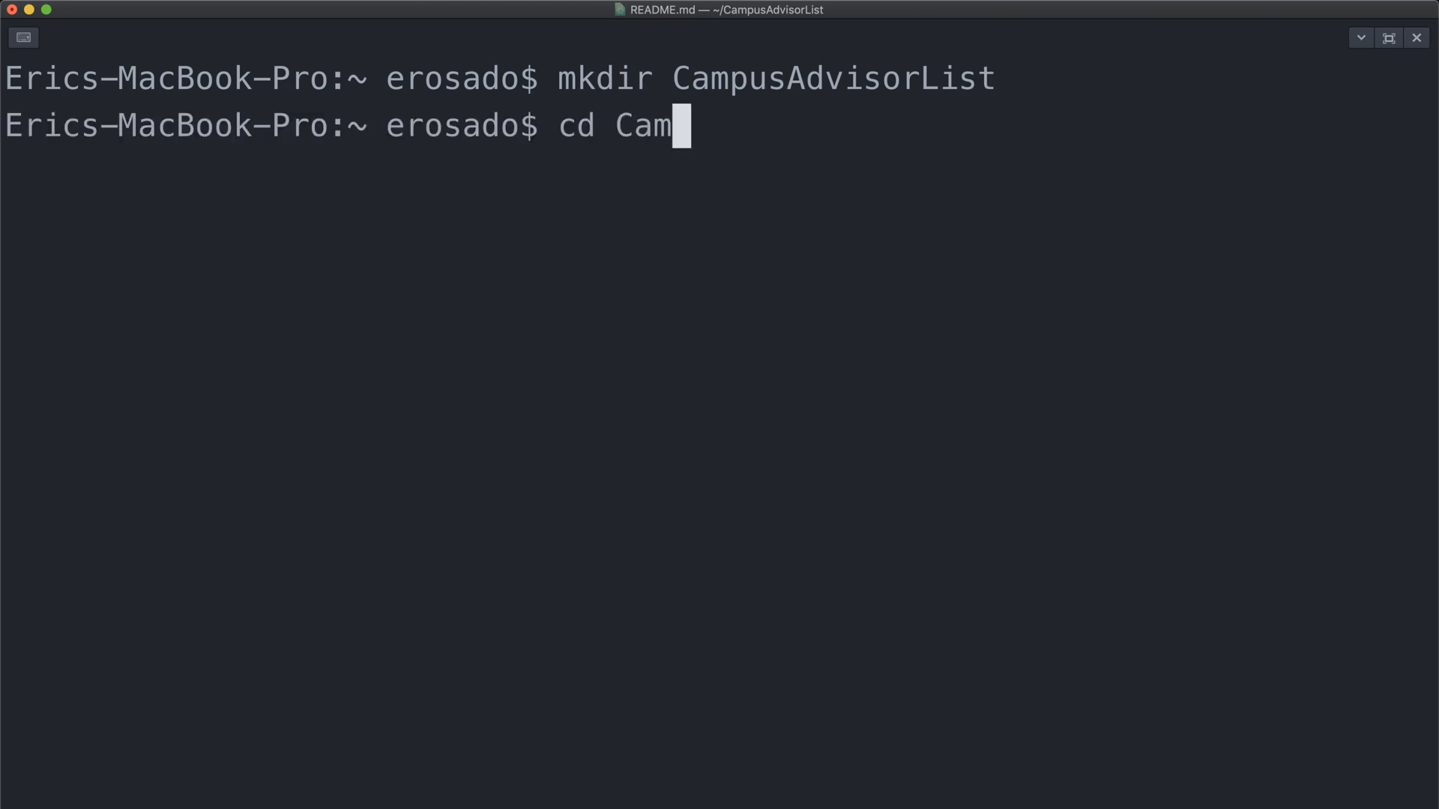
text(git init)
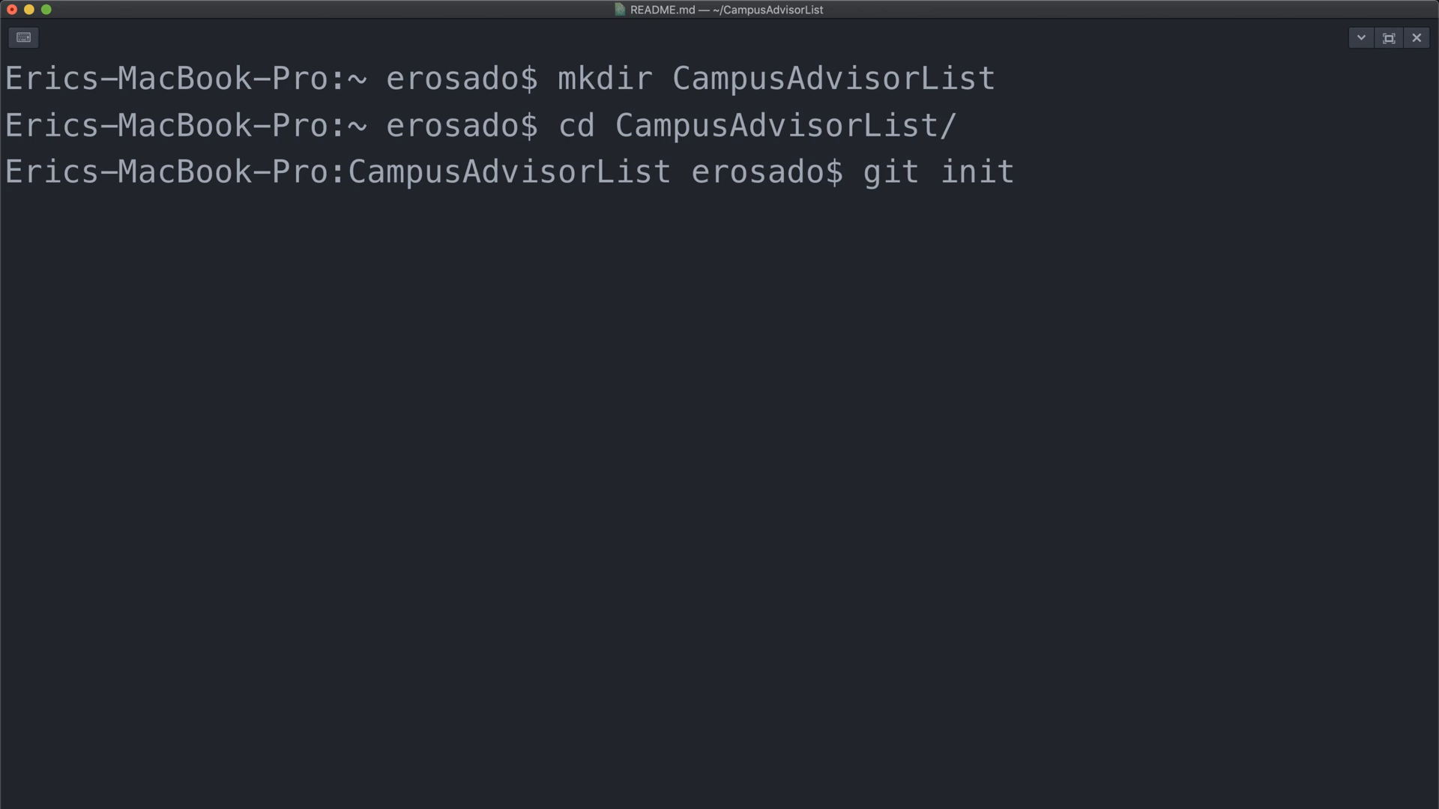
Create an empty README.md, stage it and commit it as "Add README.md".
text(touch)
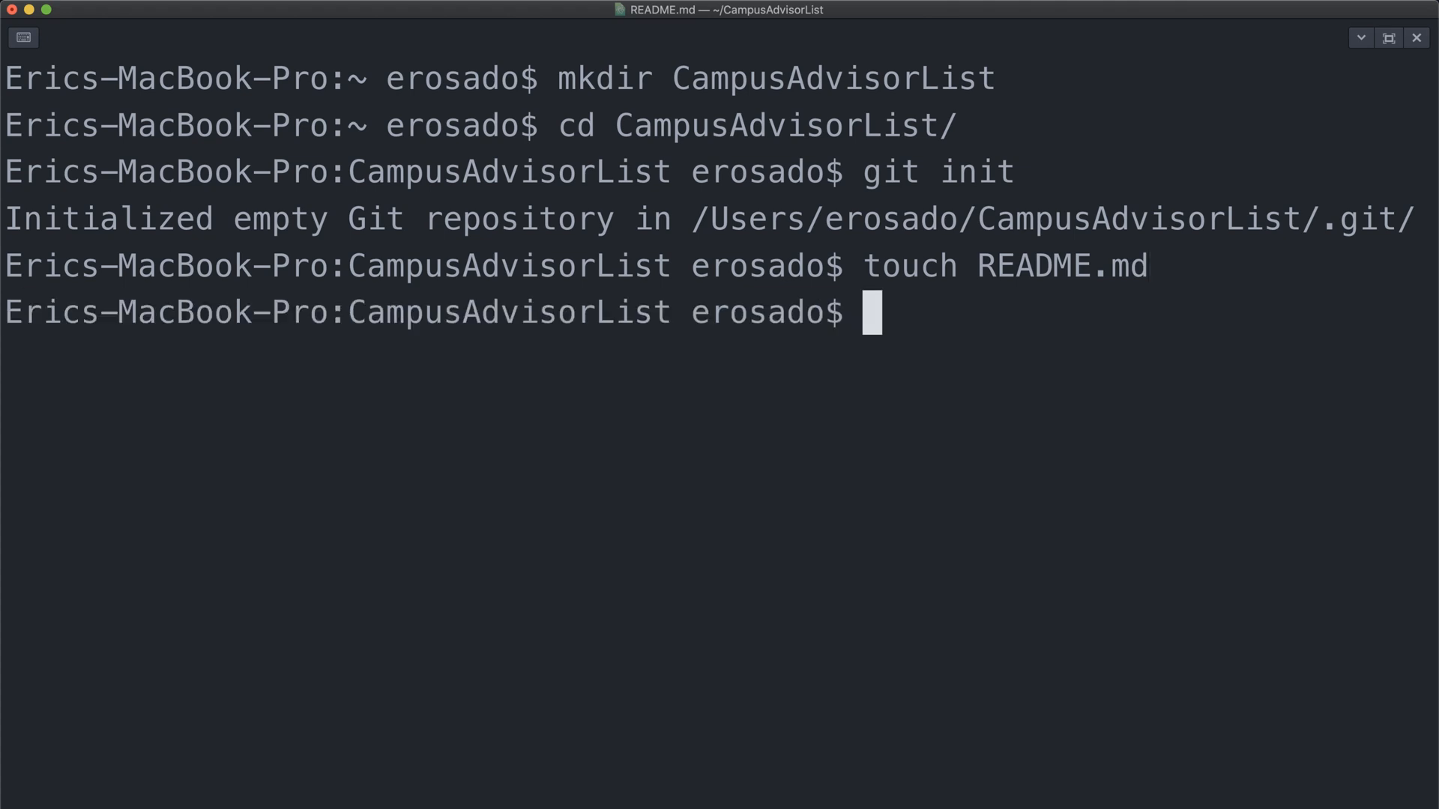
text(git add README.md)
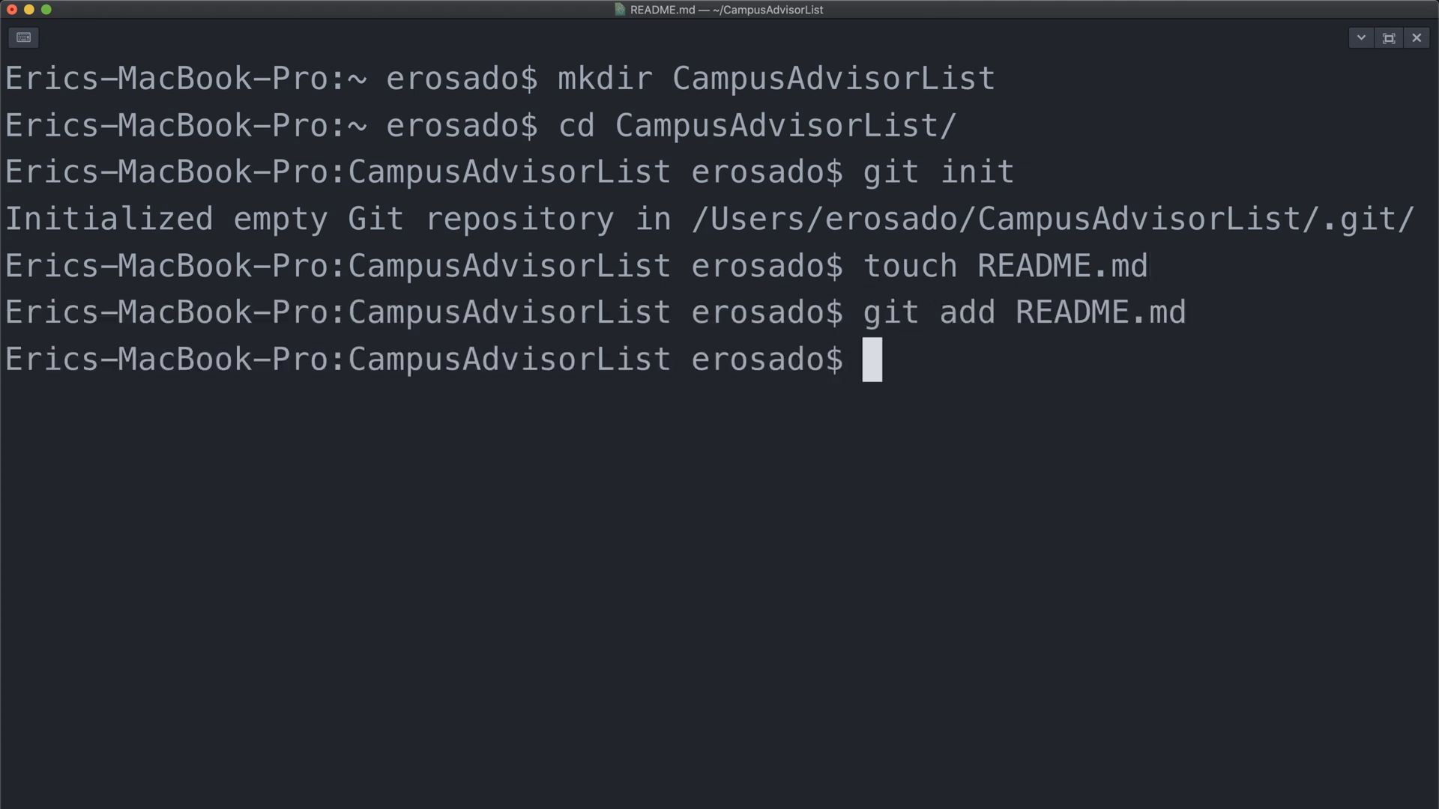
text(git commit -m")
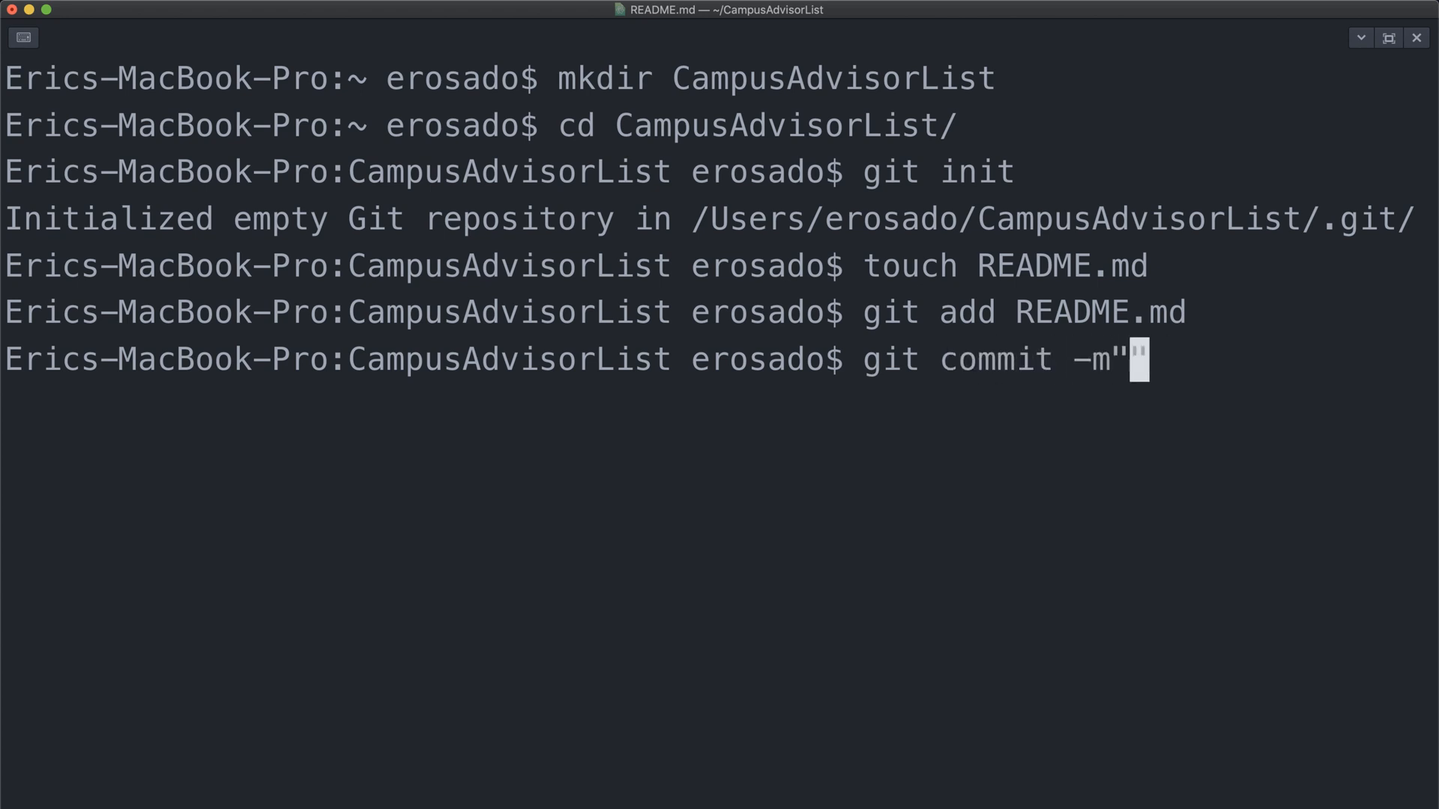
text(Add README.md)
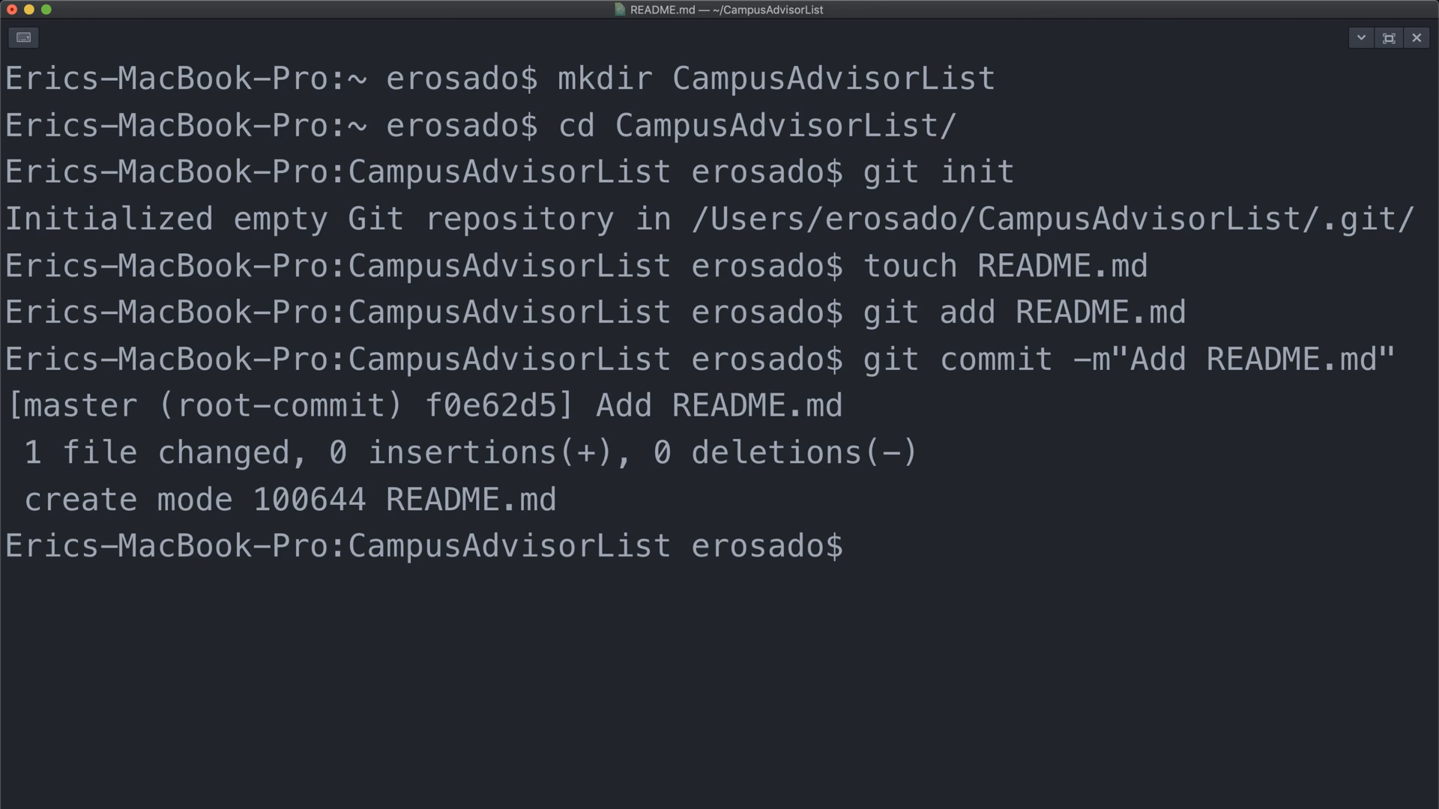
List the branches, showing master as the only and current branch.
text(git branch)
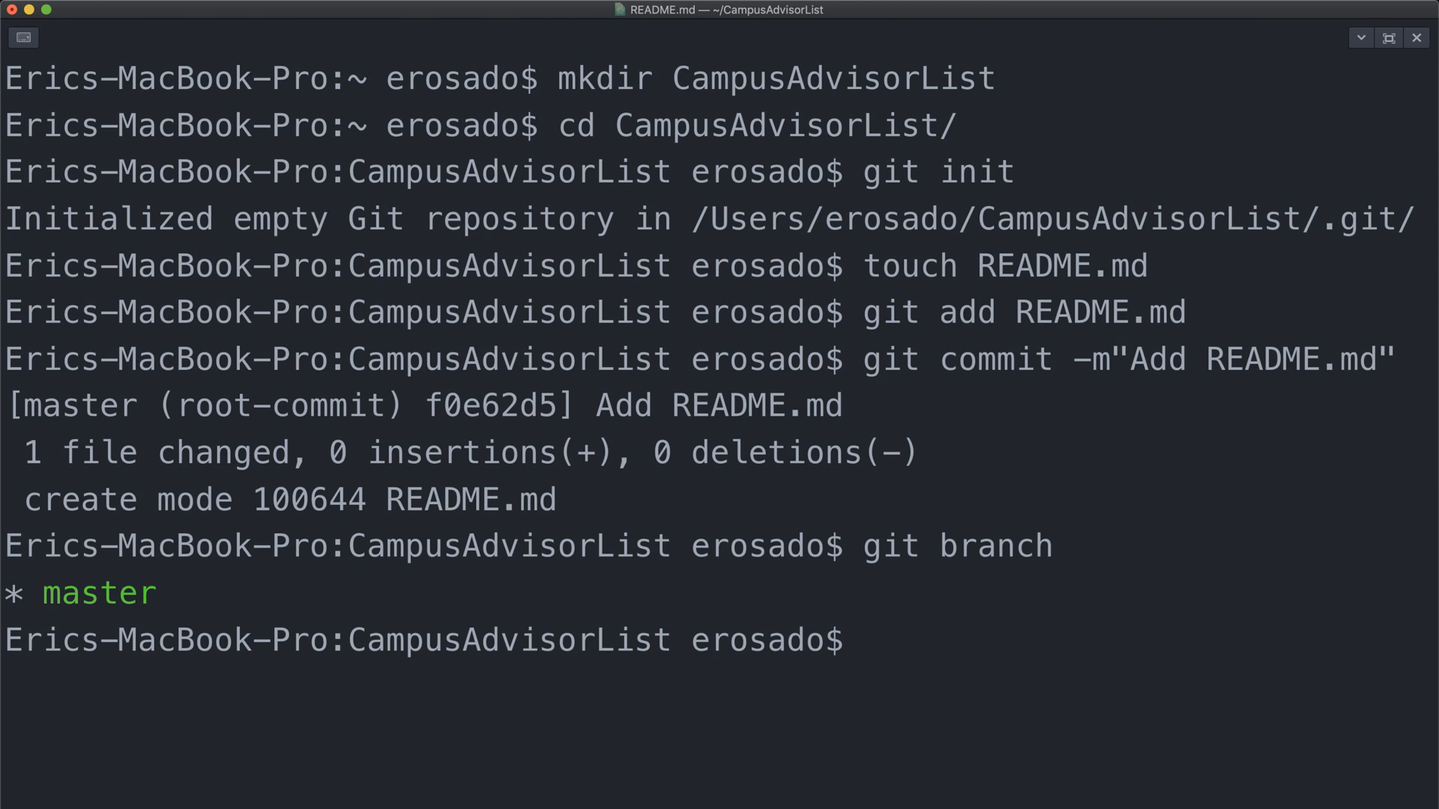
Show that HEAD and refs/heads/master point at commit f0e62d5, then view the log.
text(git show-r)
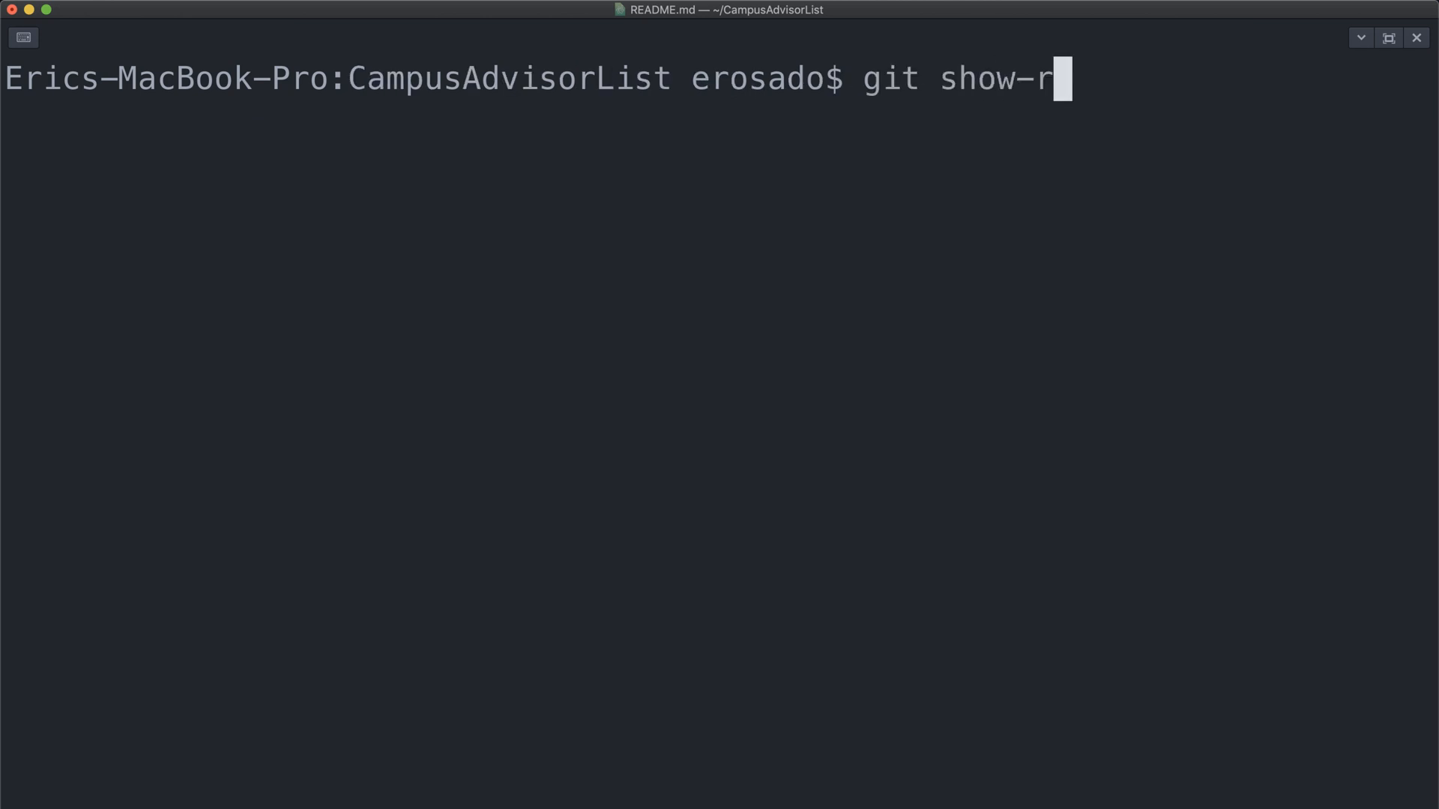
text(ef --head)
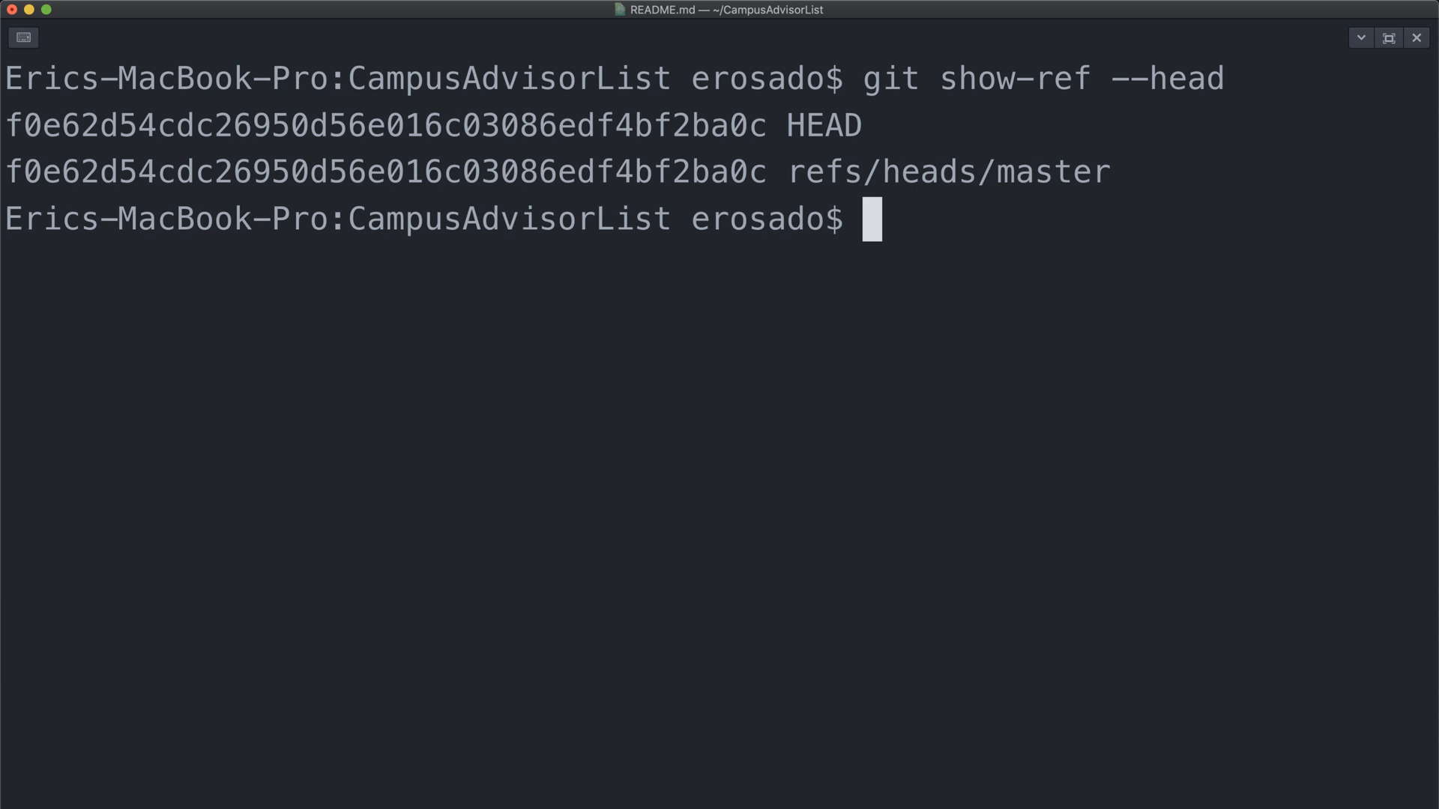
text(git log)
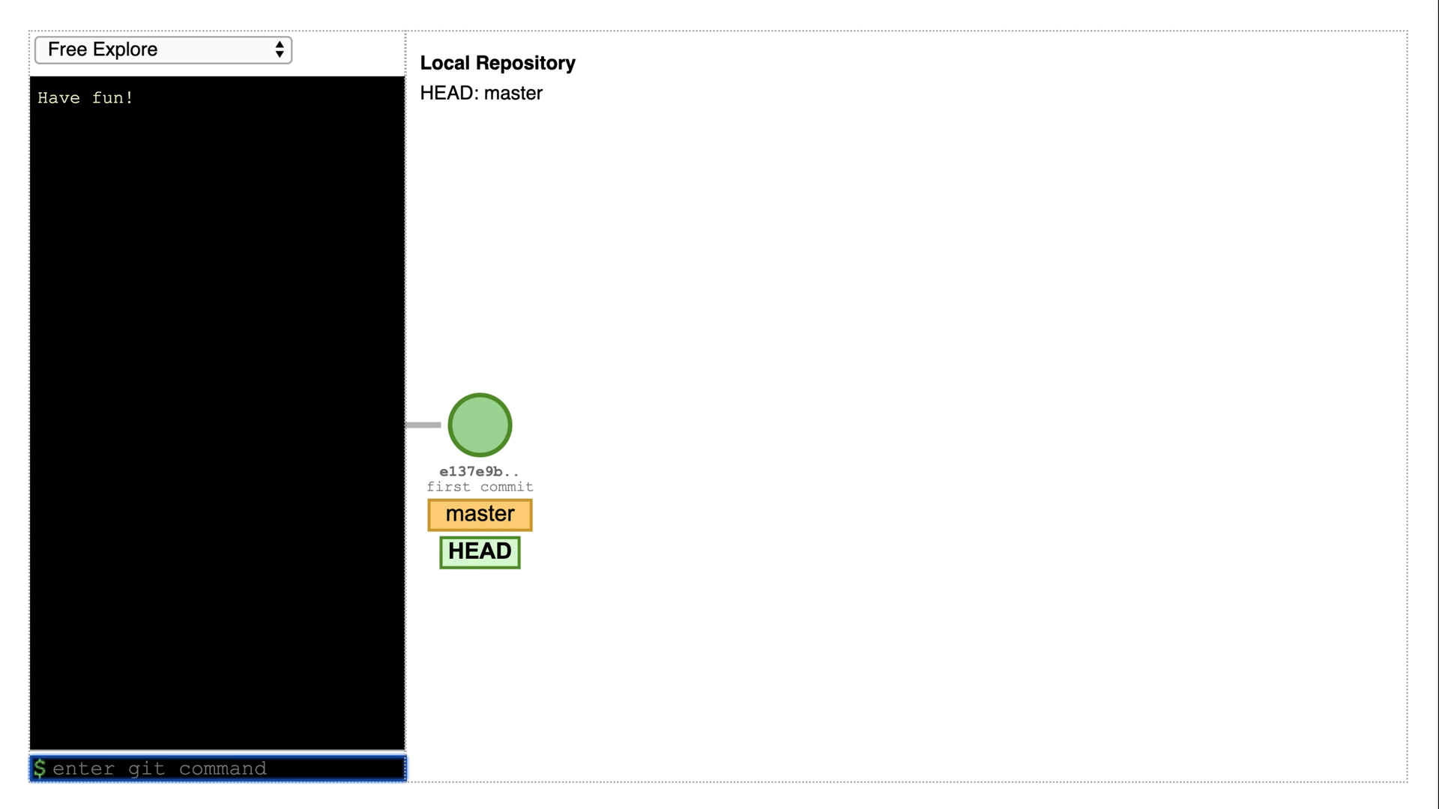
Make a second commit 839270f and create a new-feature branch on it beside master.
text(git commit)
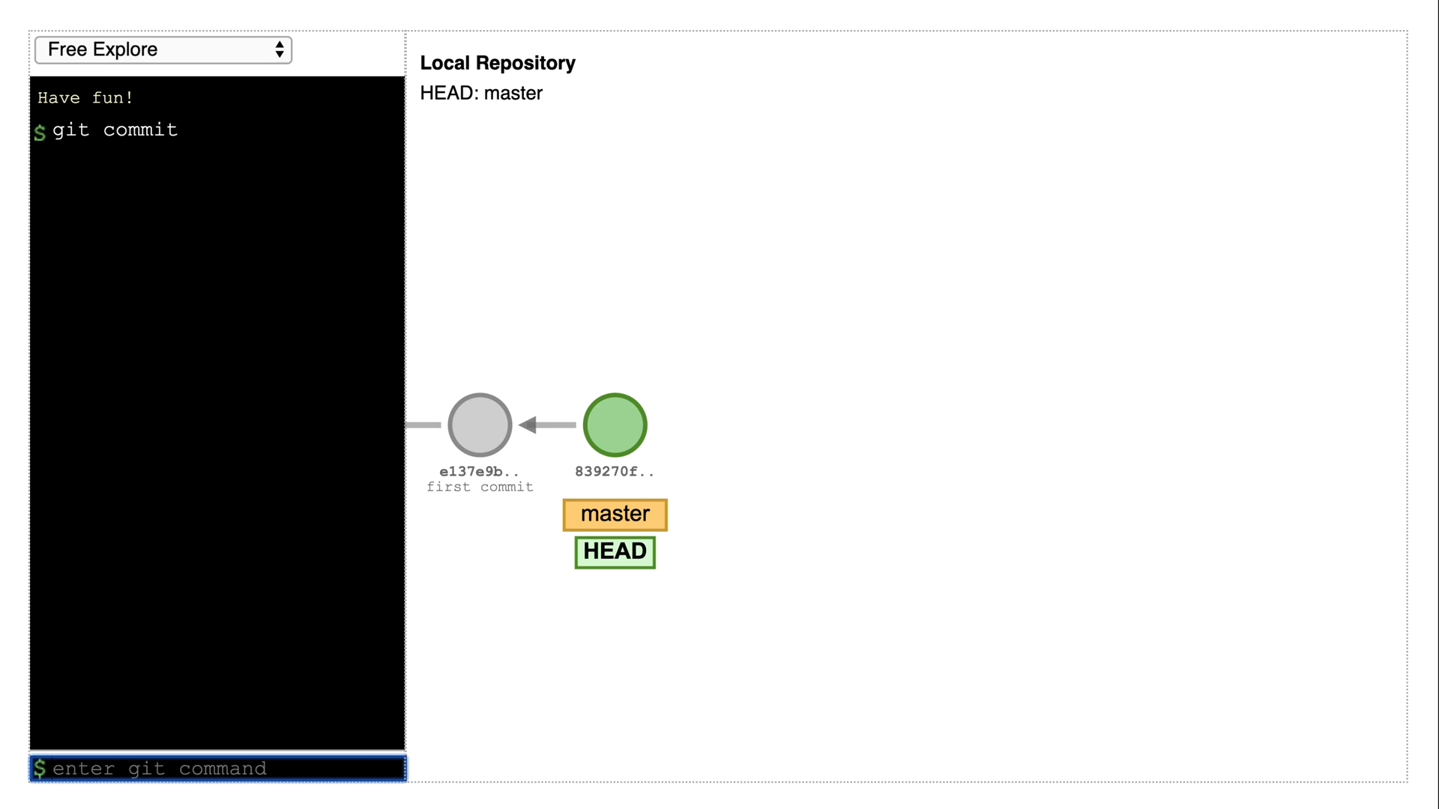
text(git branch)
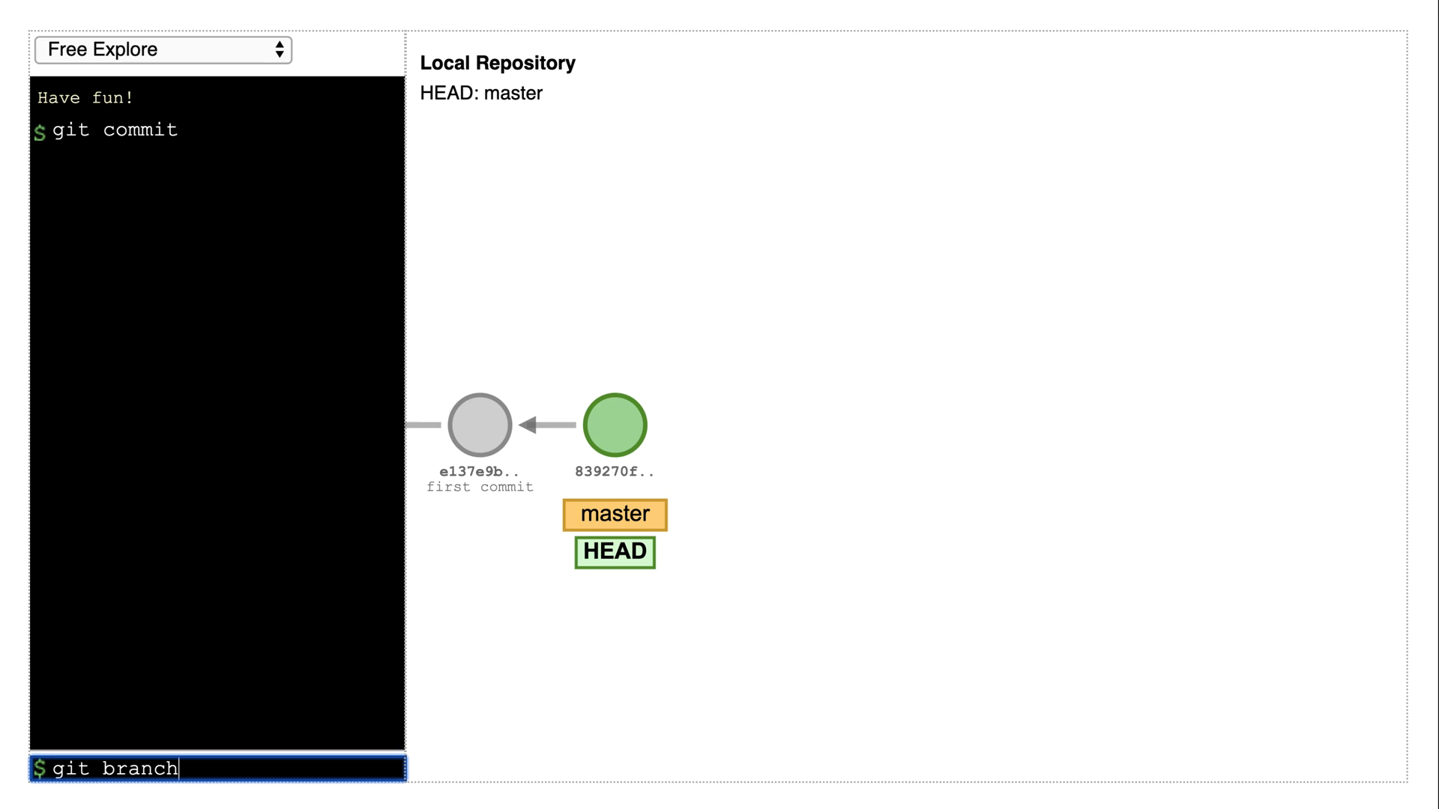
text(new-fea)
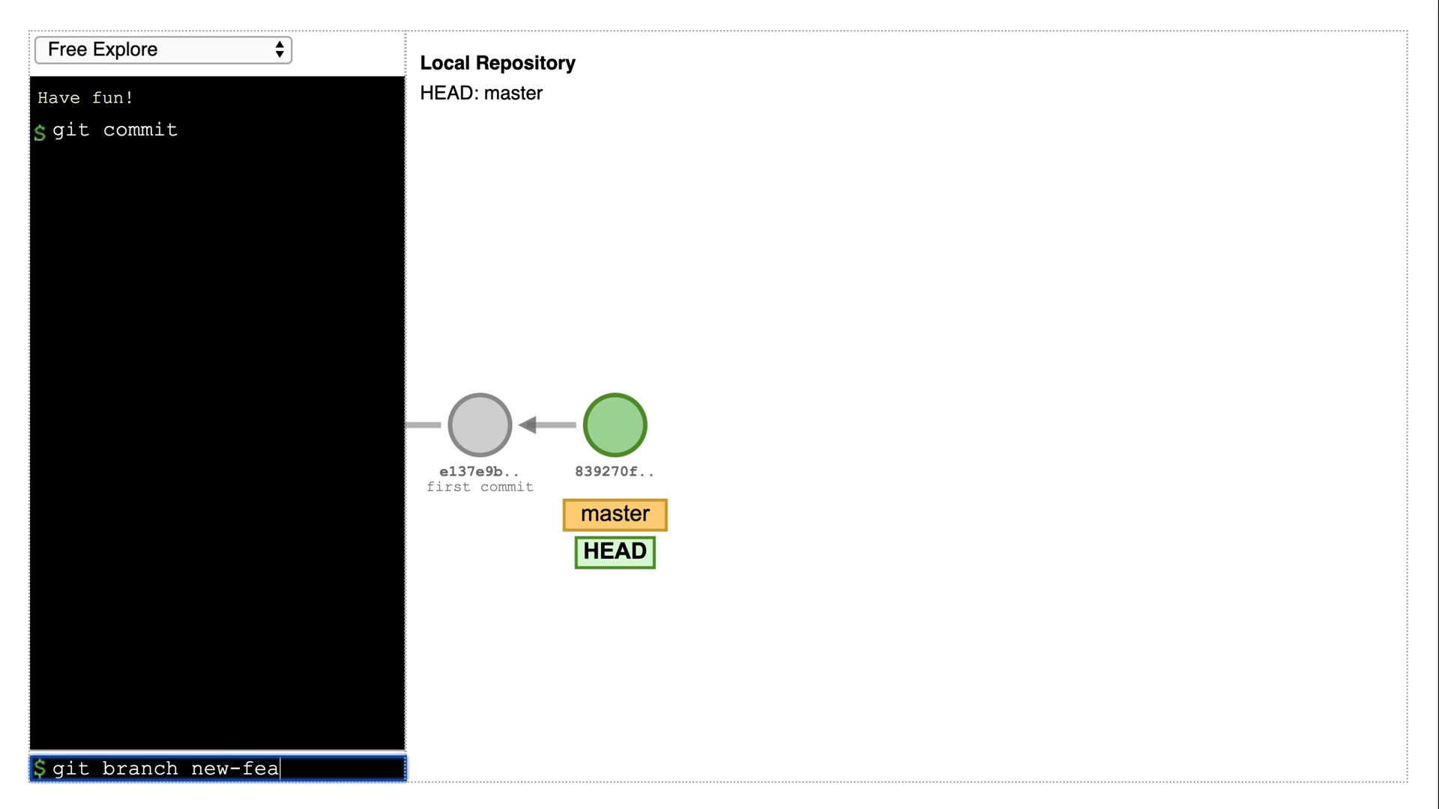
key(Enter)
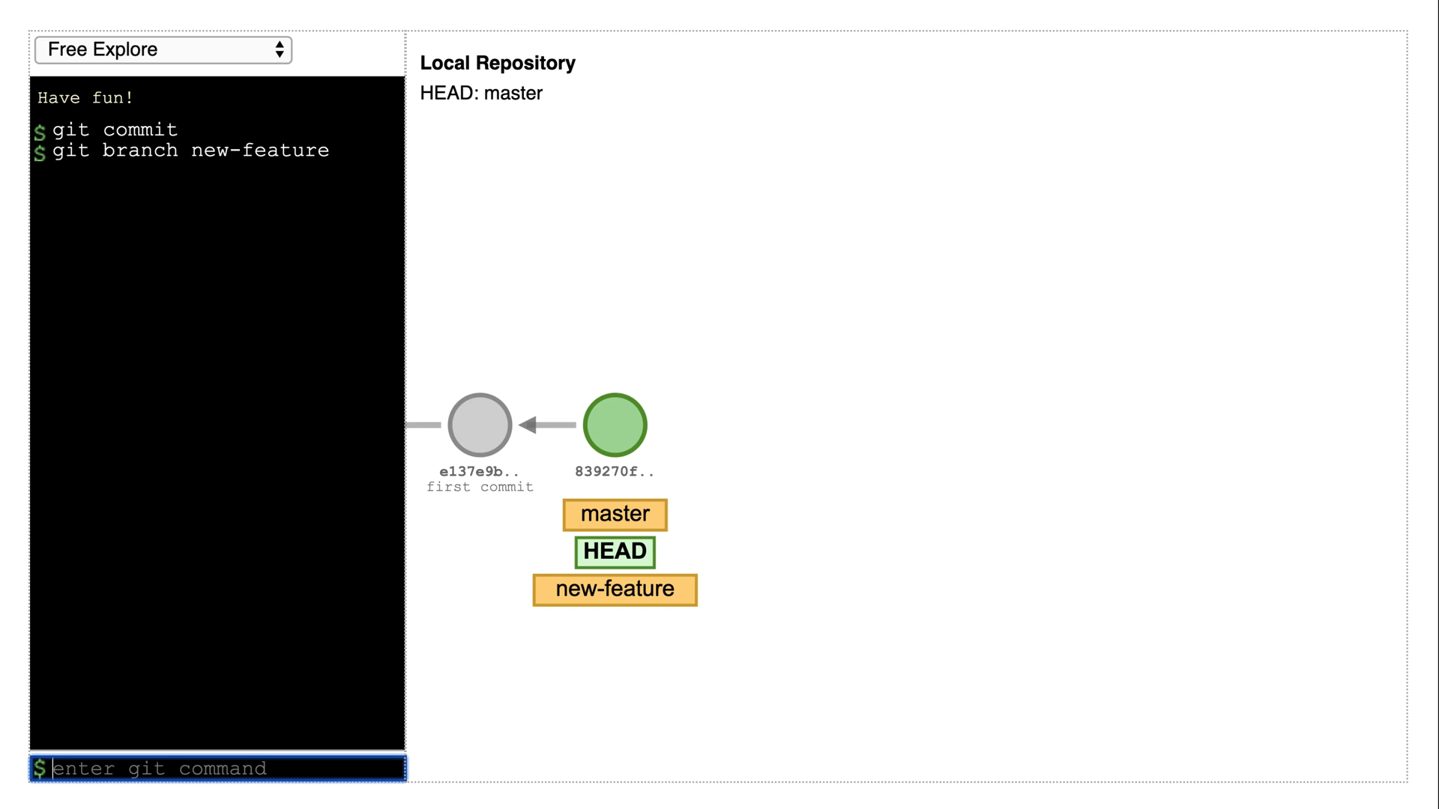
Commit 769a3aa on master, then check out new-feature at 839270f.
text(git checkout nre)
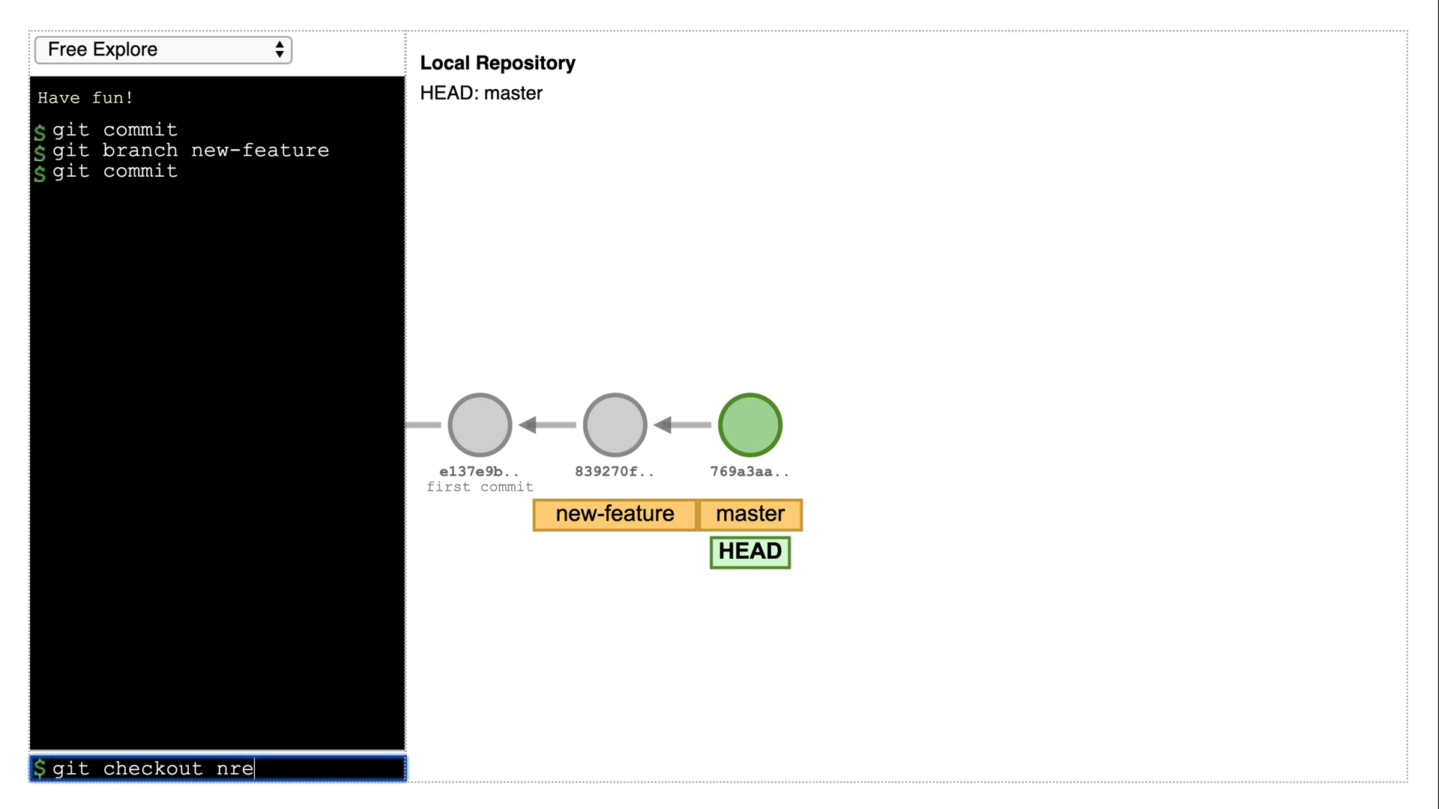
text(new-)
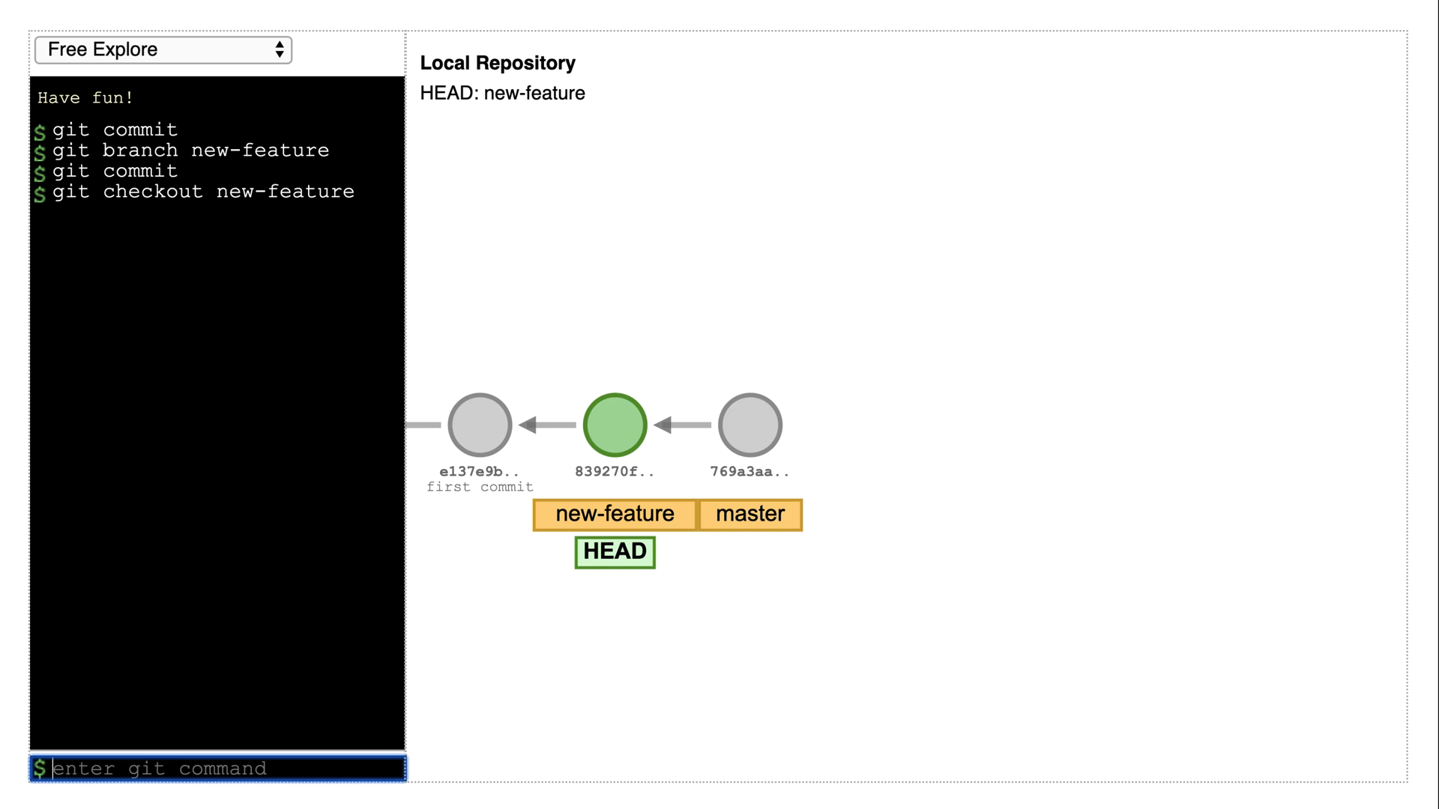
Commit a5842aa on new-feature, then check out master again.
text(git)
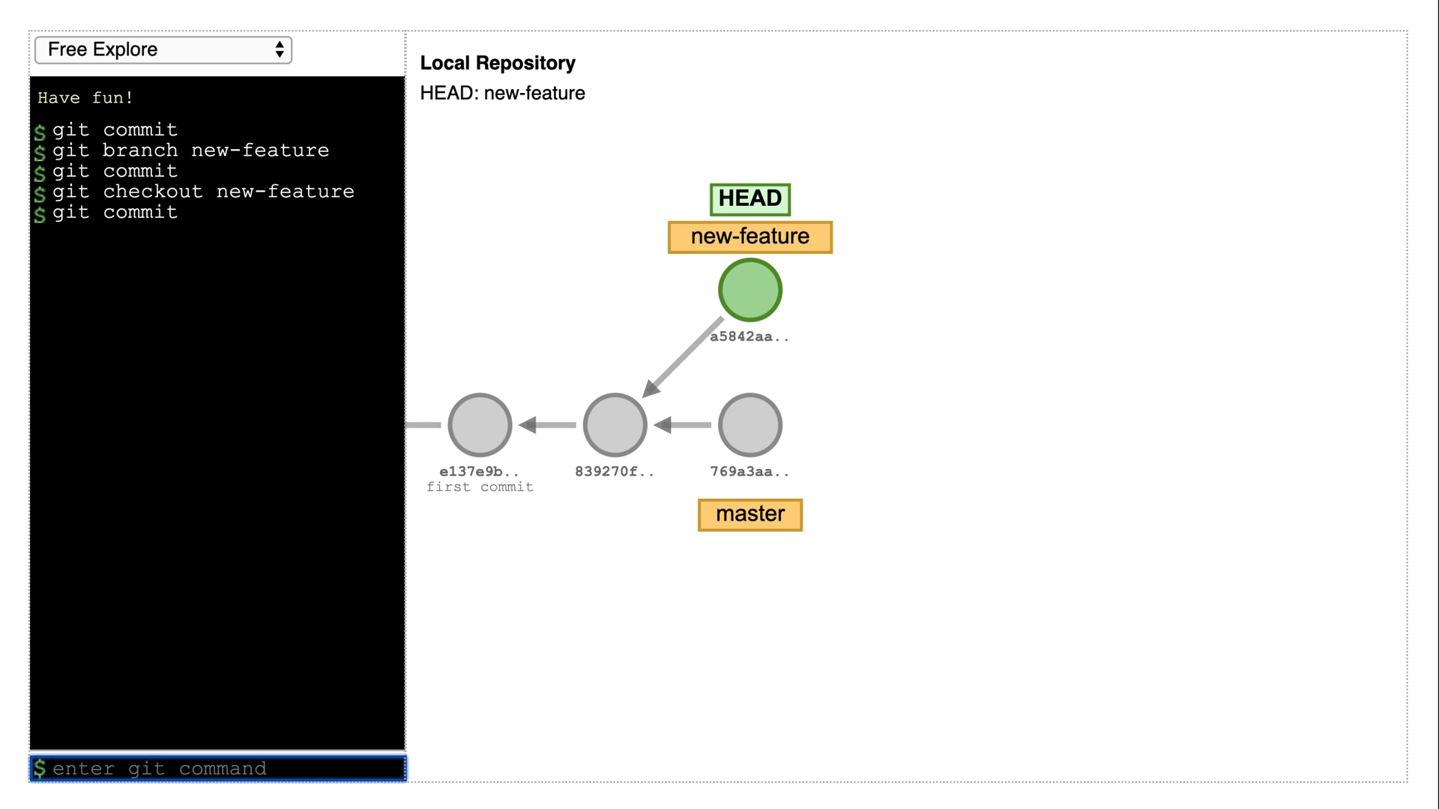
text(git)
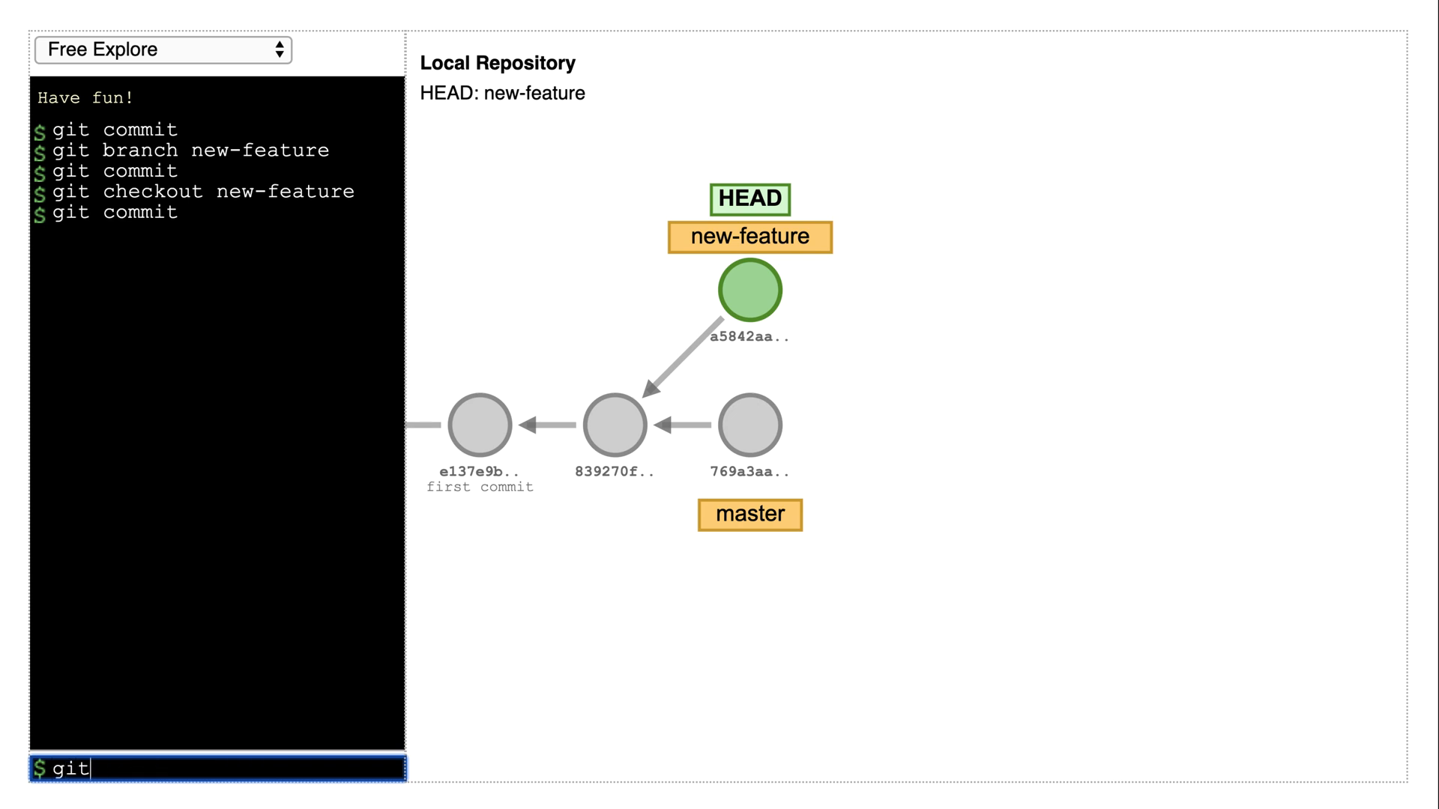
text(checkout mast)
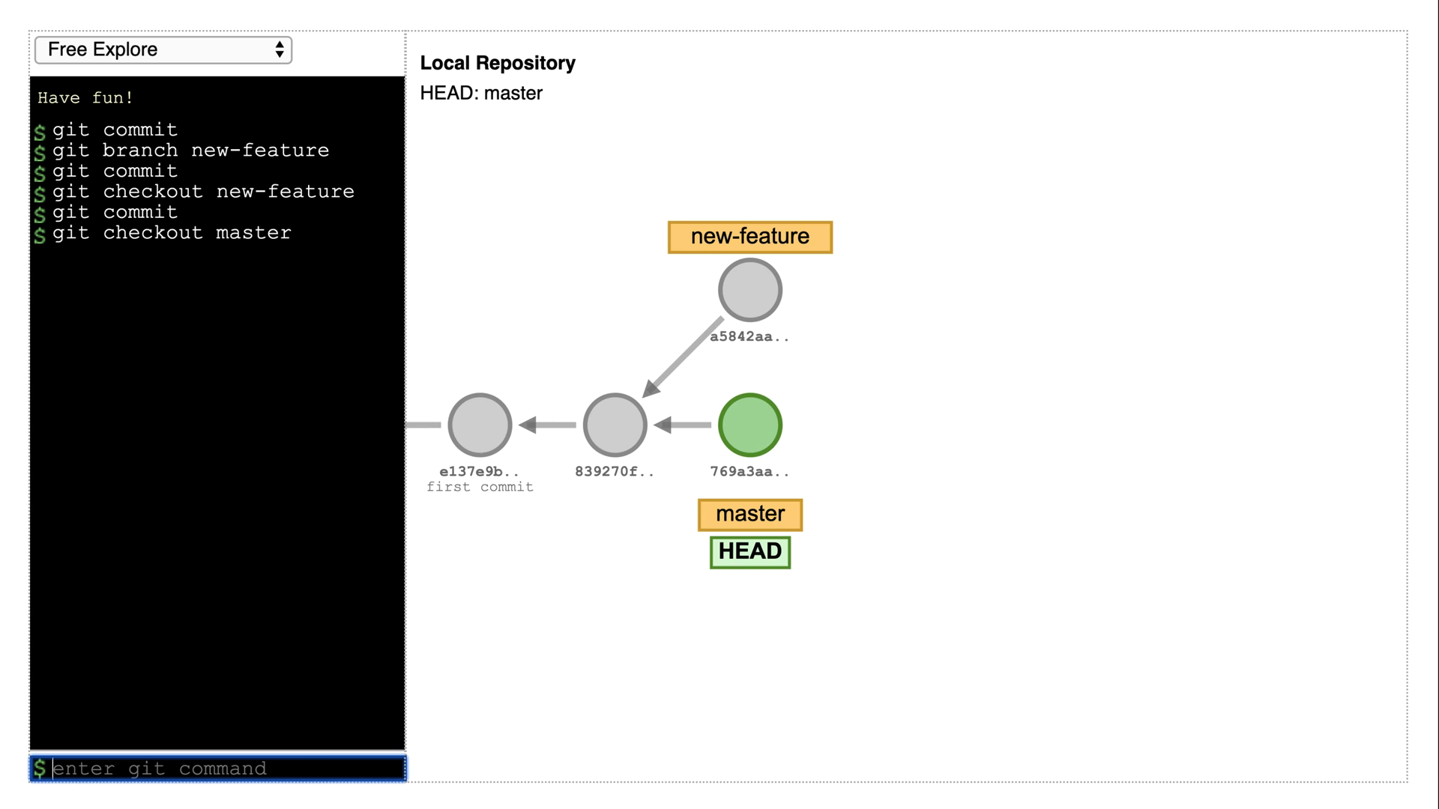
text(git branch)
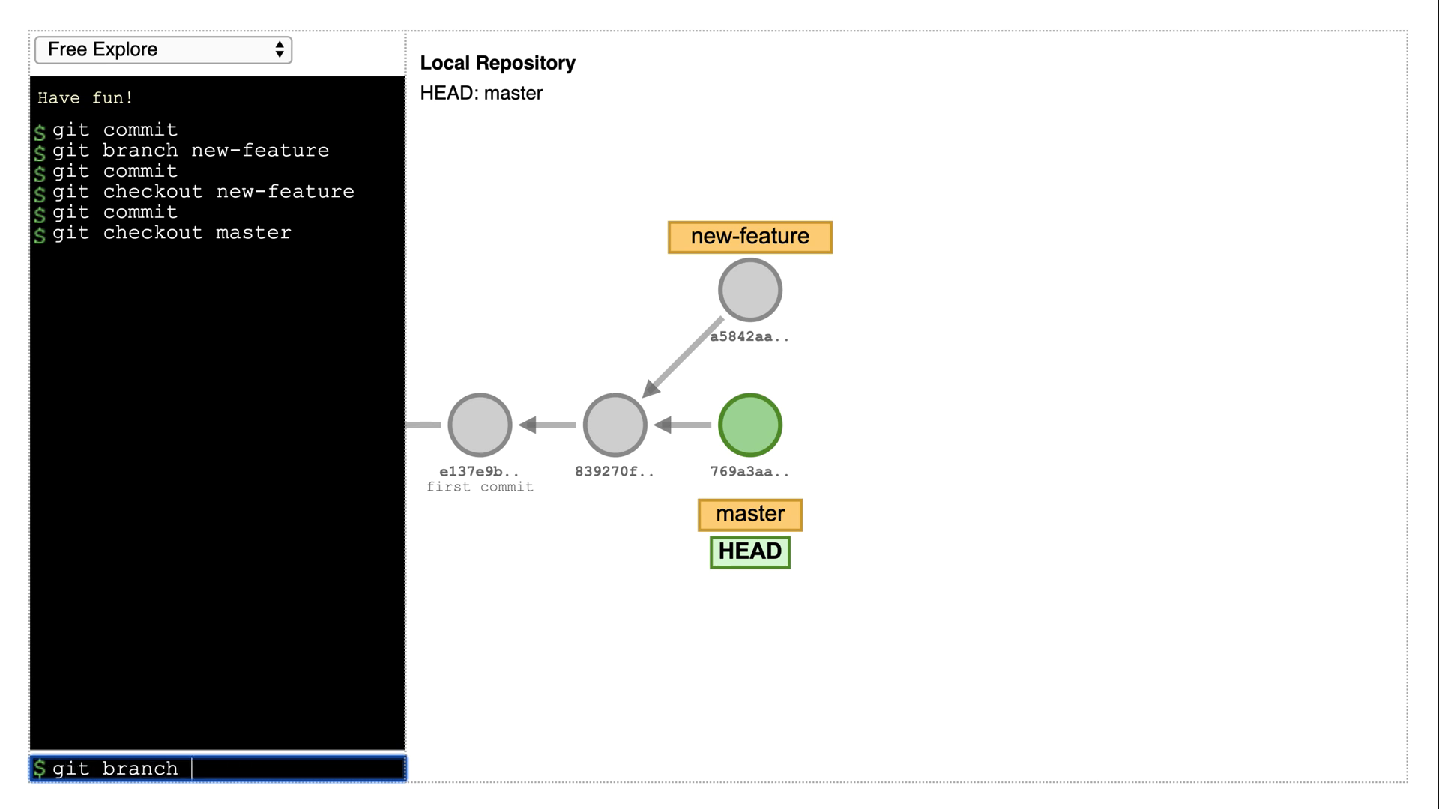
text(-d new-fea)
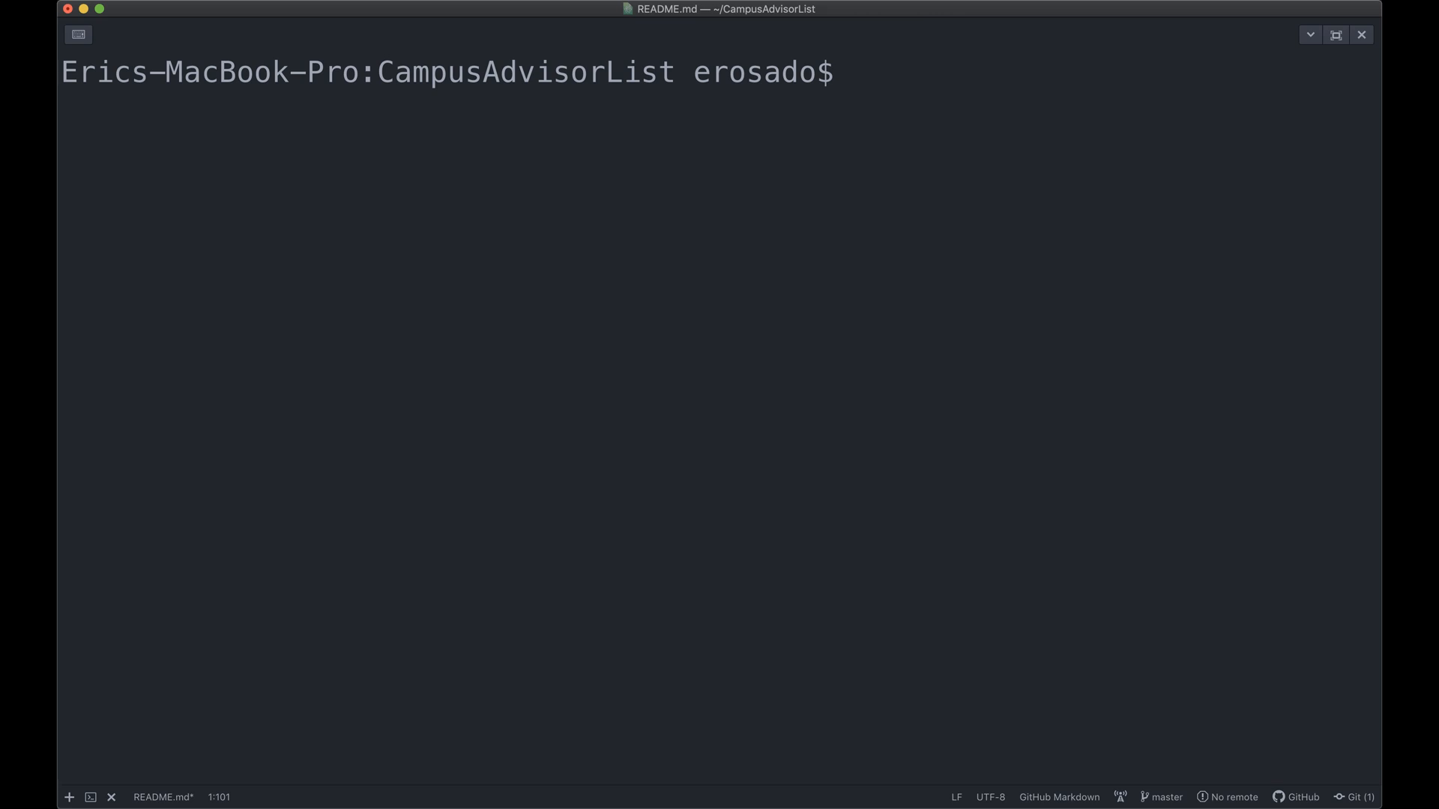
Create the add-readme-instructions branch in the CampusAdvisorList repository.
text(git n)
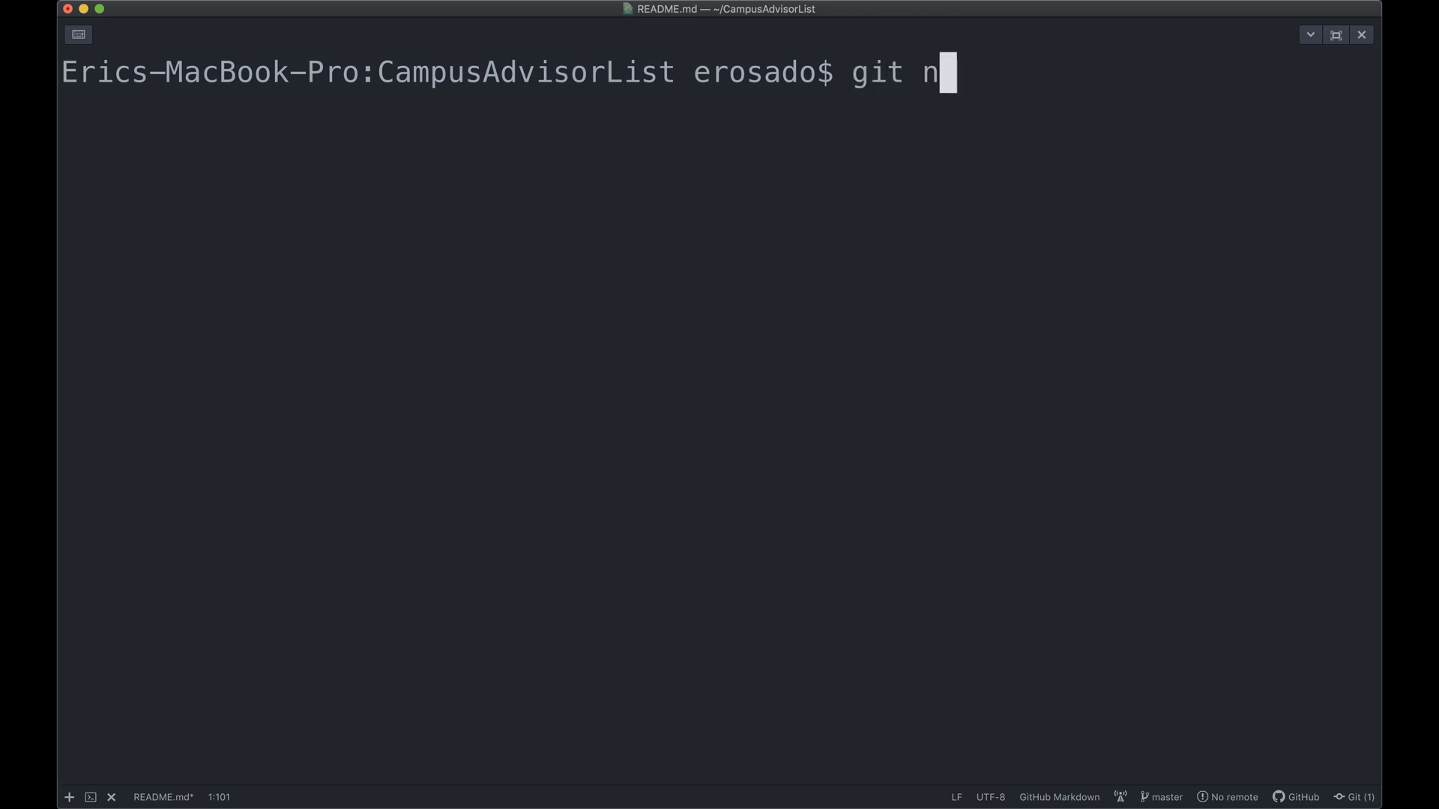
text(branch)
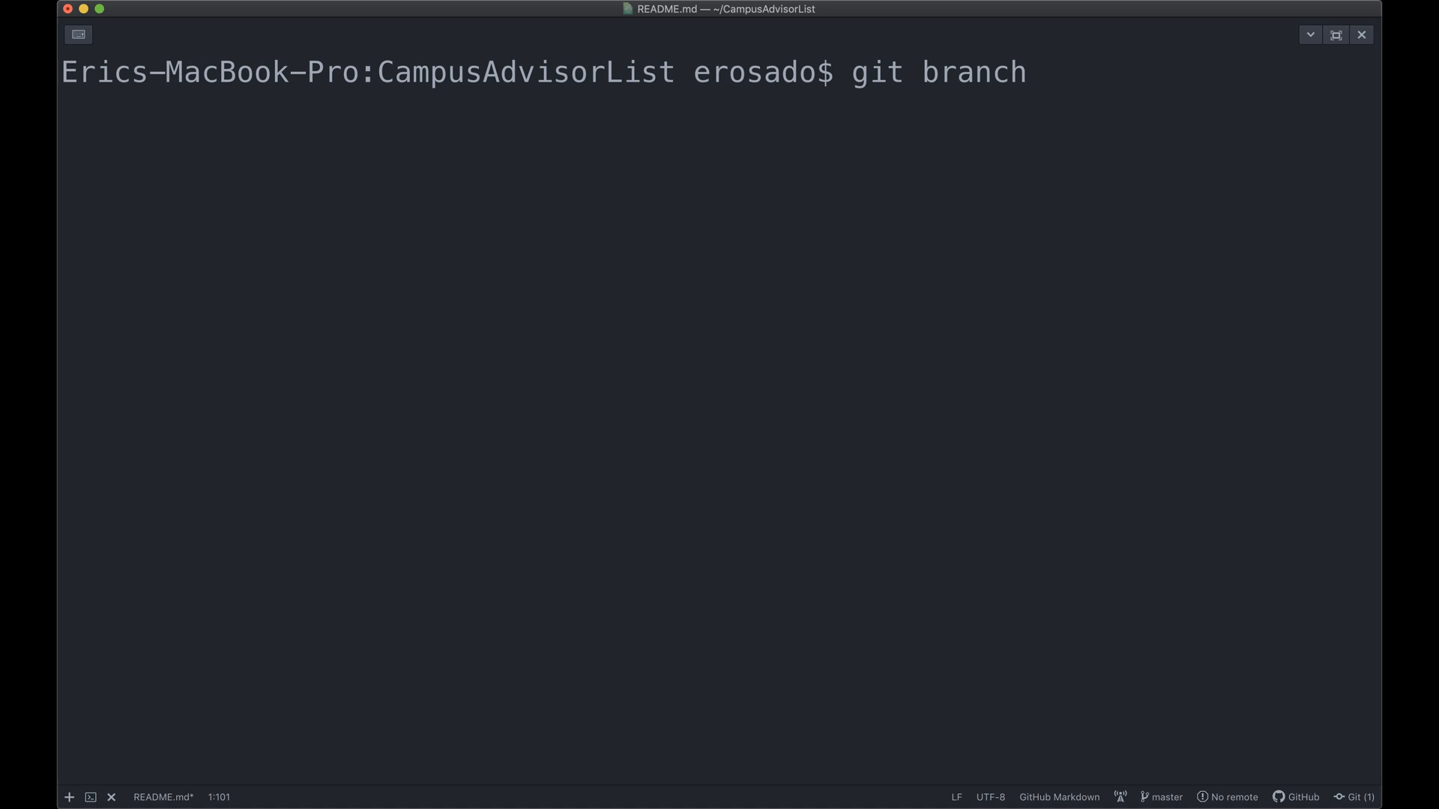
text(add-readme-instruc)
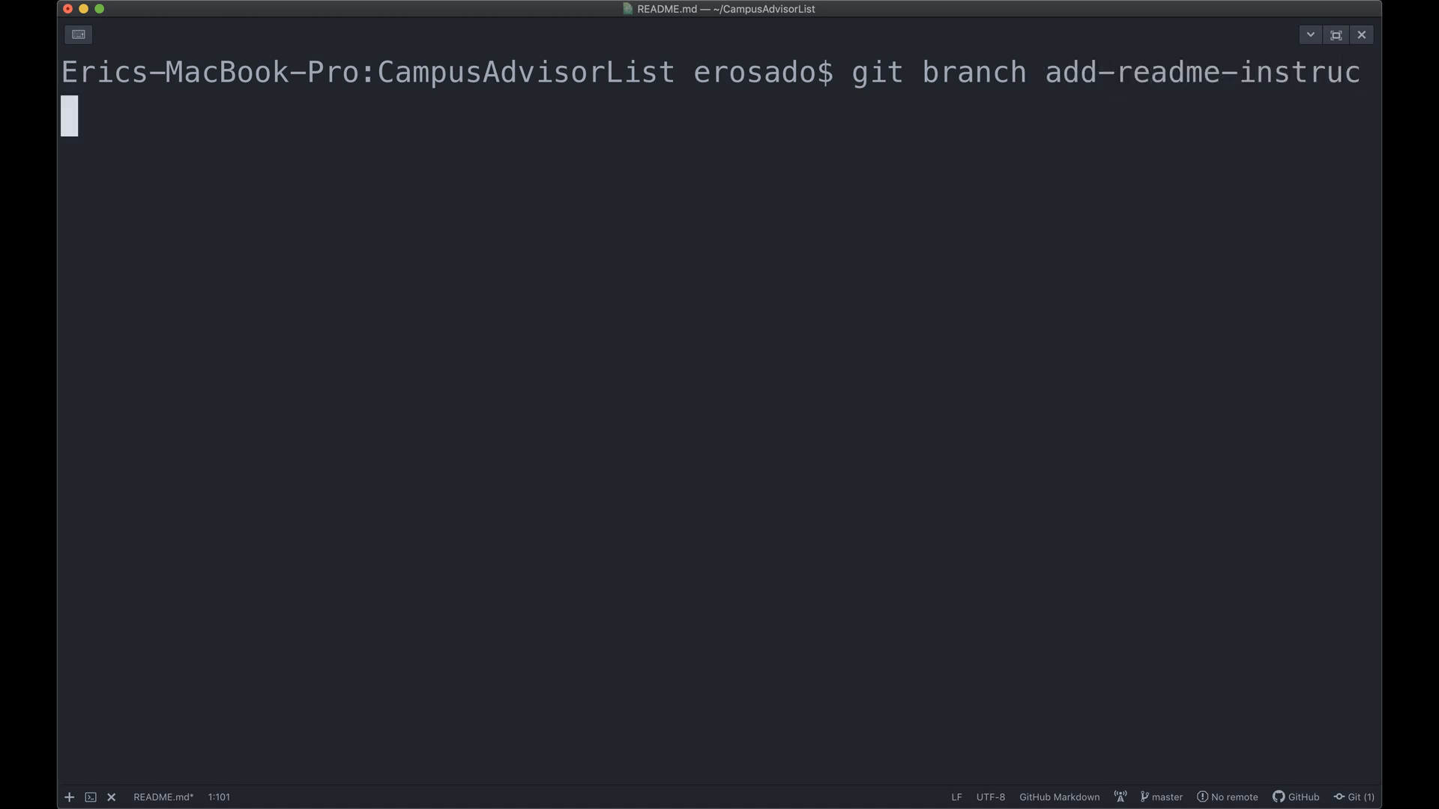
text(tions)
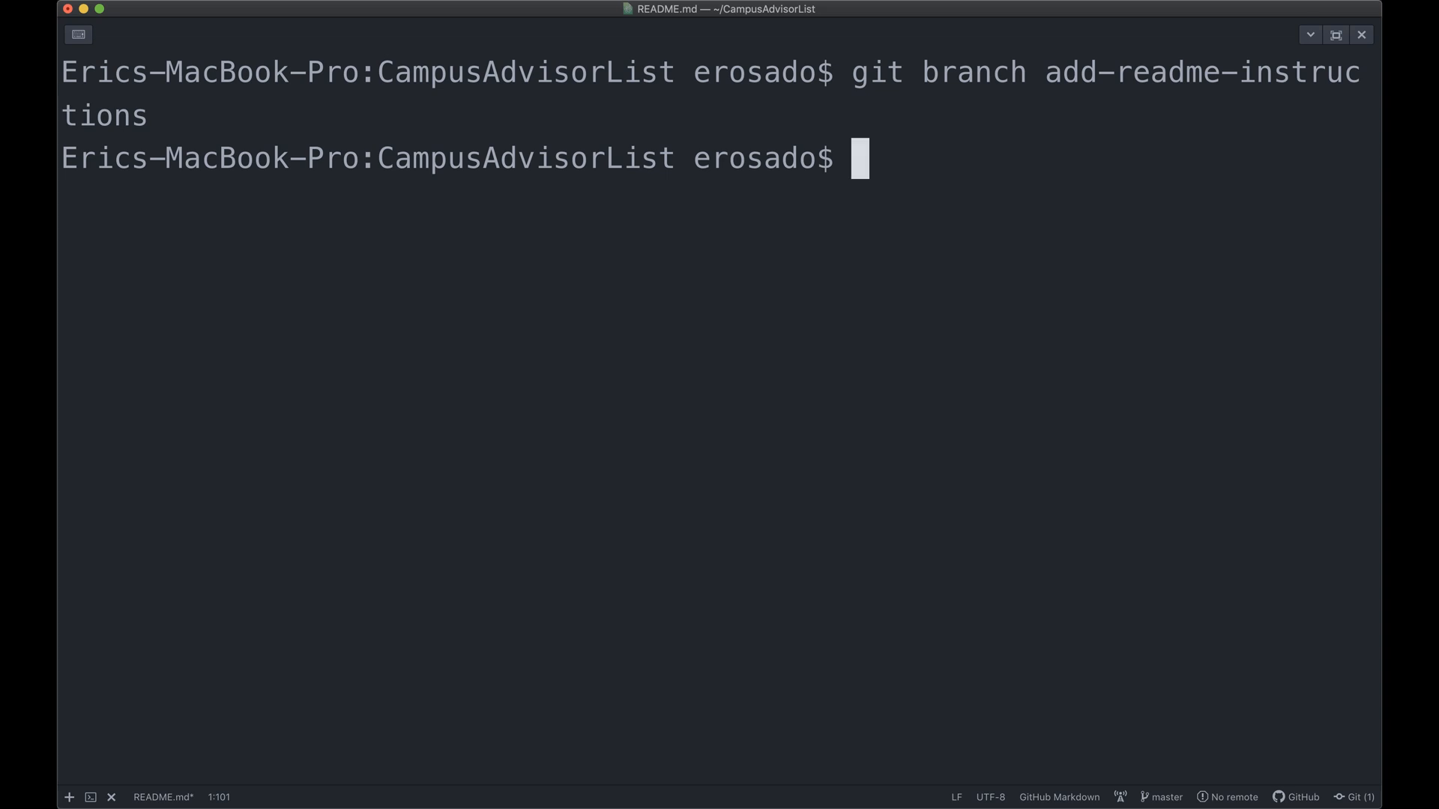
Check out the add-readme-instructions branch.
text(git checkout a)
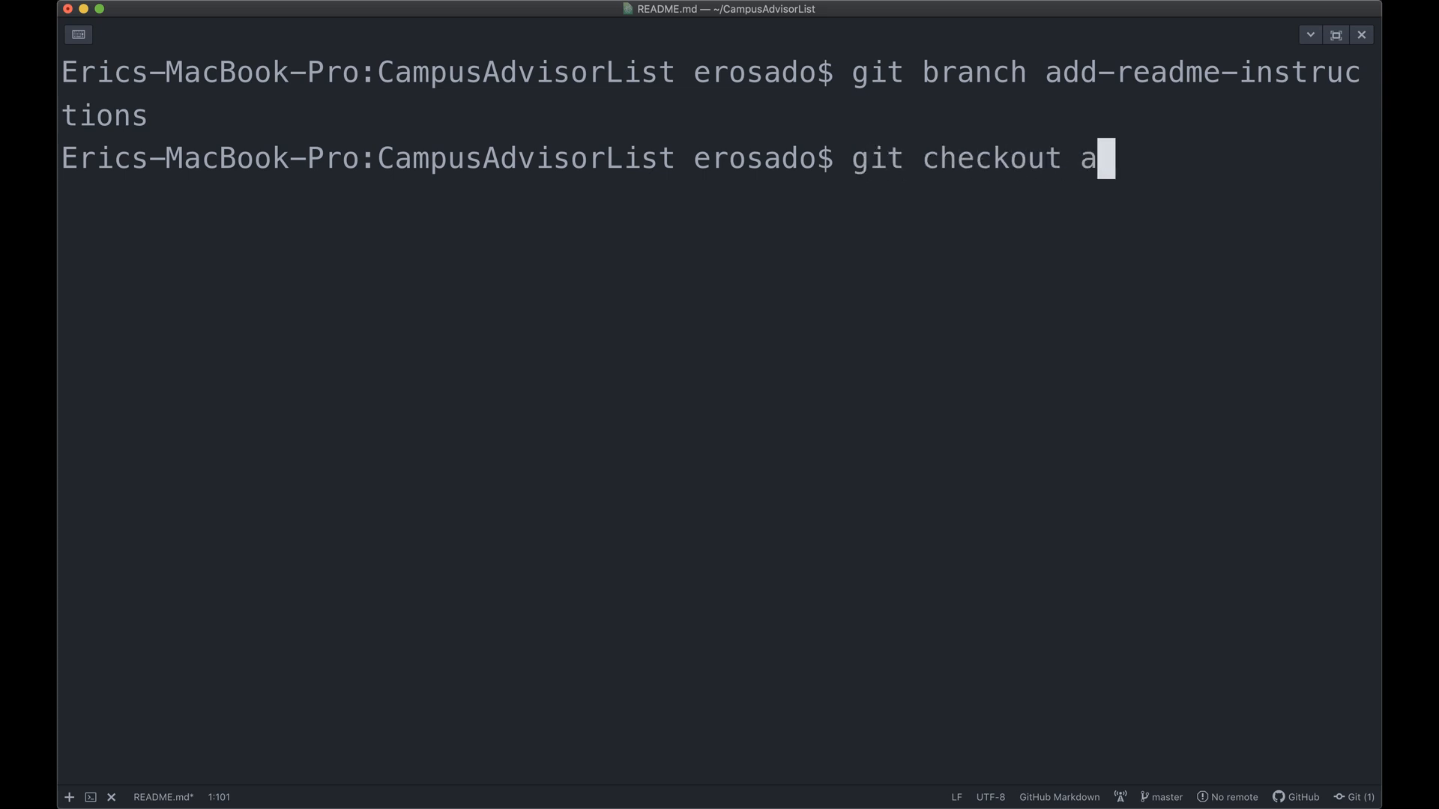
text(dd-)
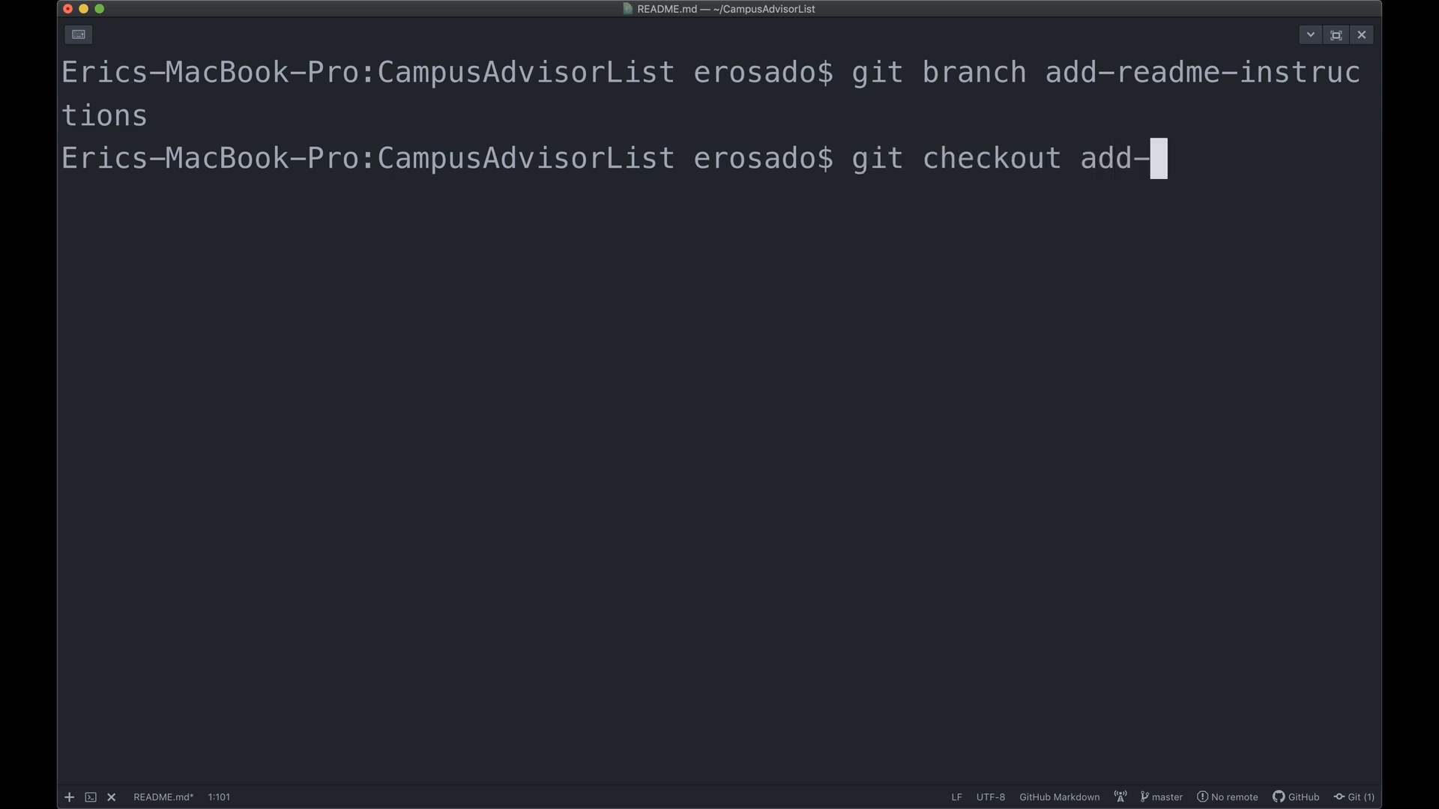
text(readme-instruc)
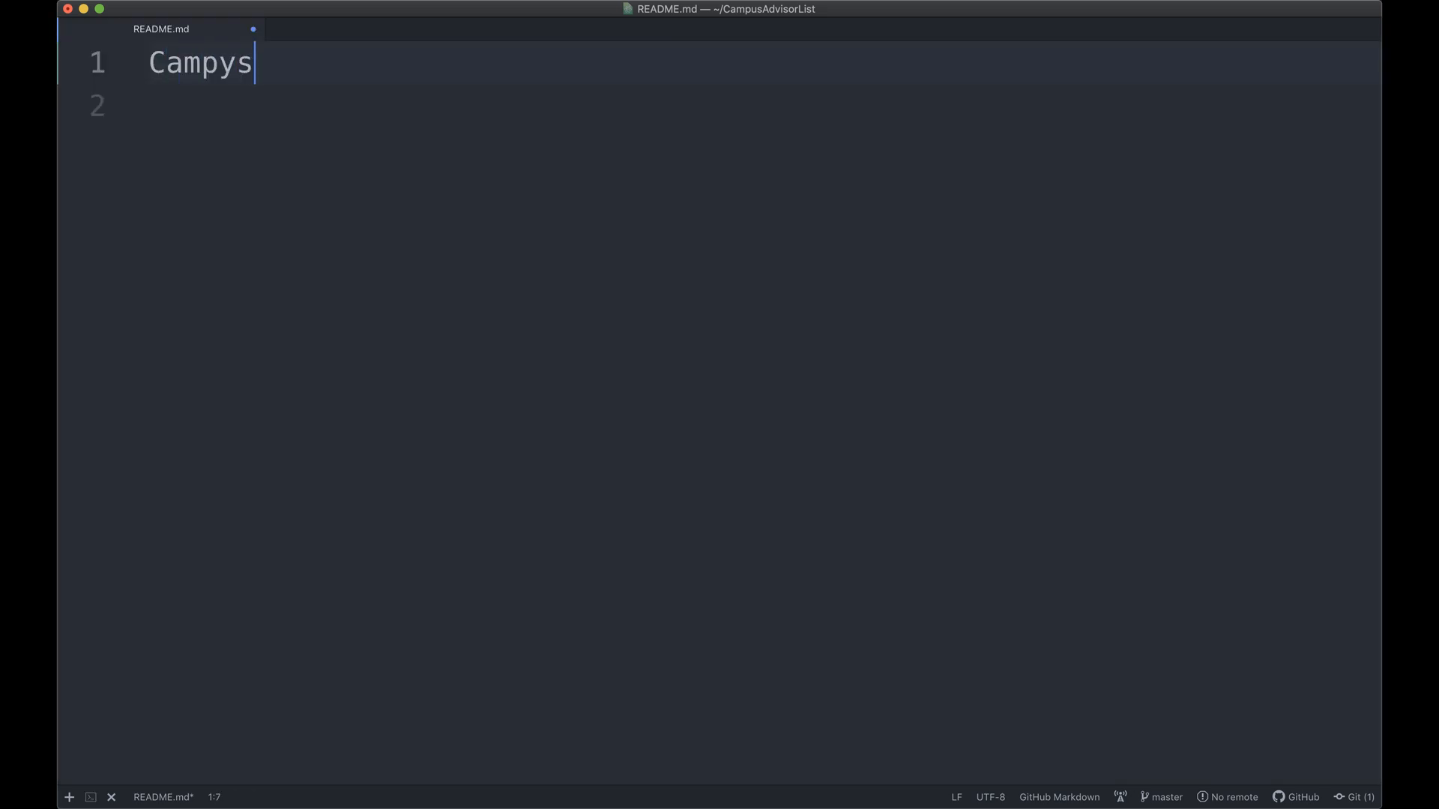
Write in README.md that Campus Advisors should open campus_advisor_list.txt and add their name and school.
text(Campus Advisors)
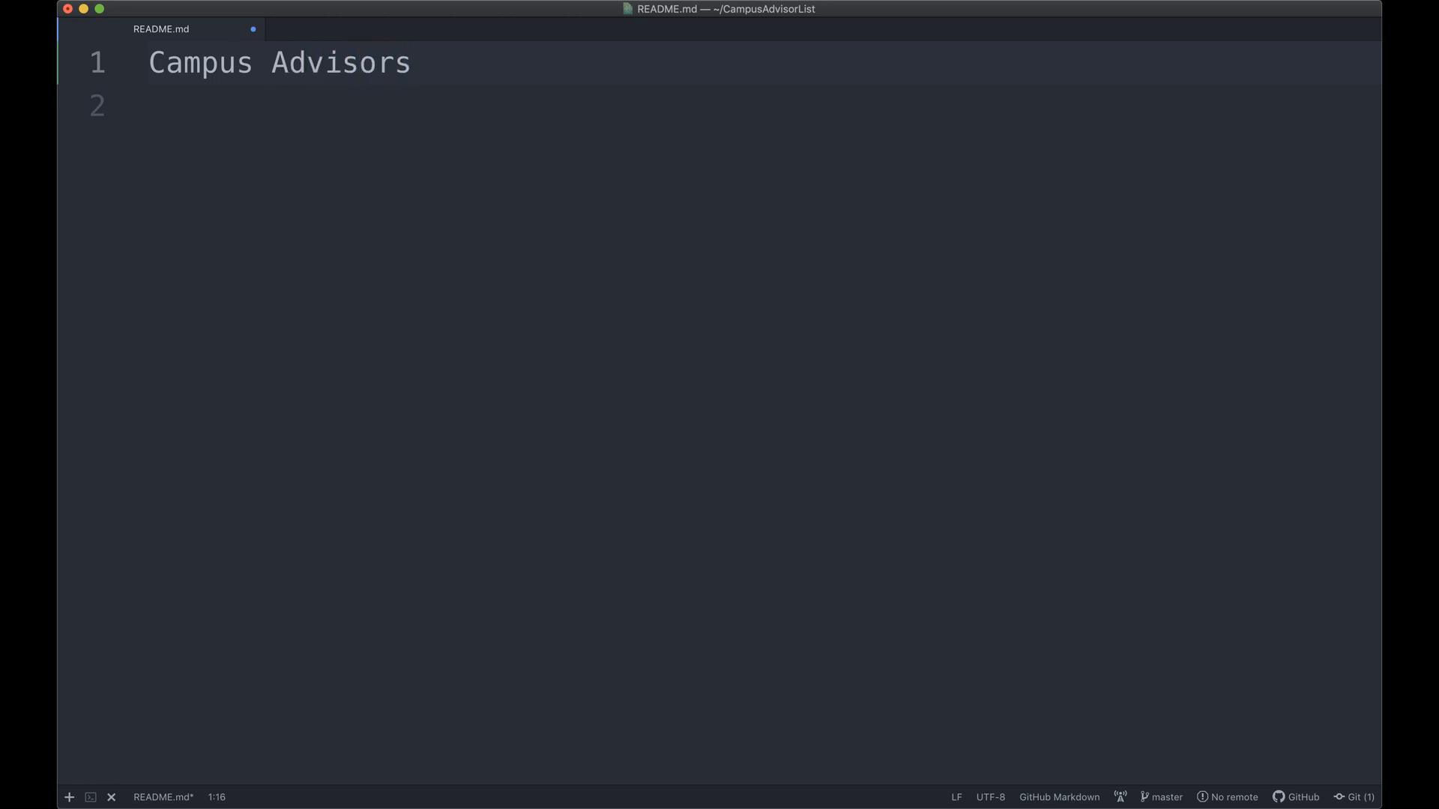
text(should open)
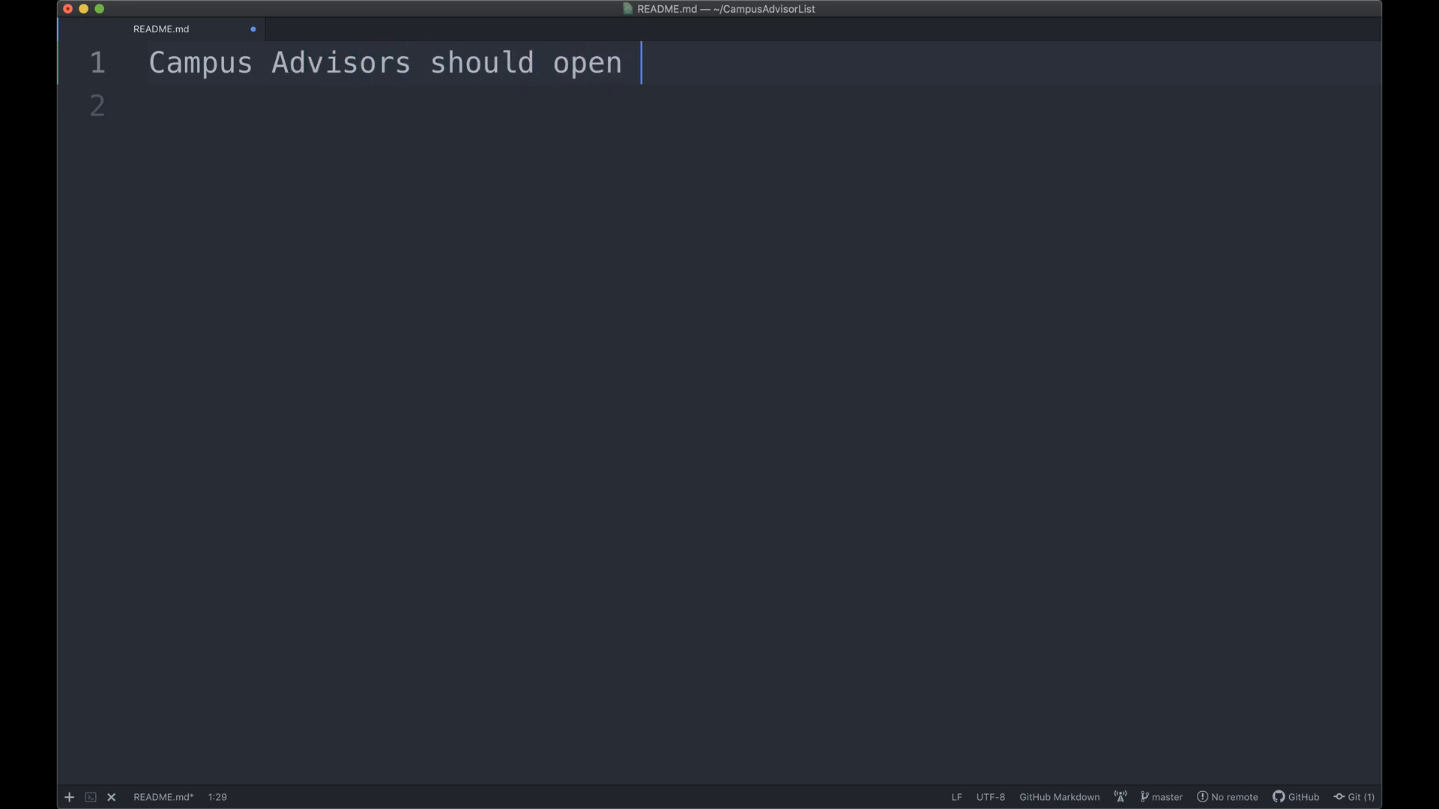
text(campus_)
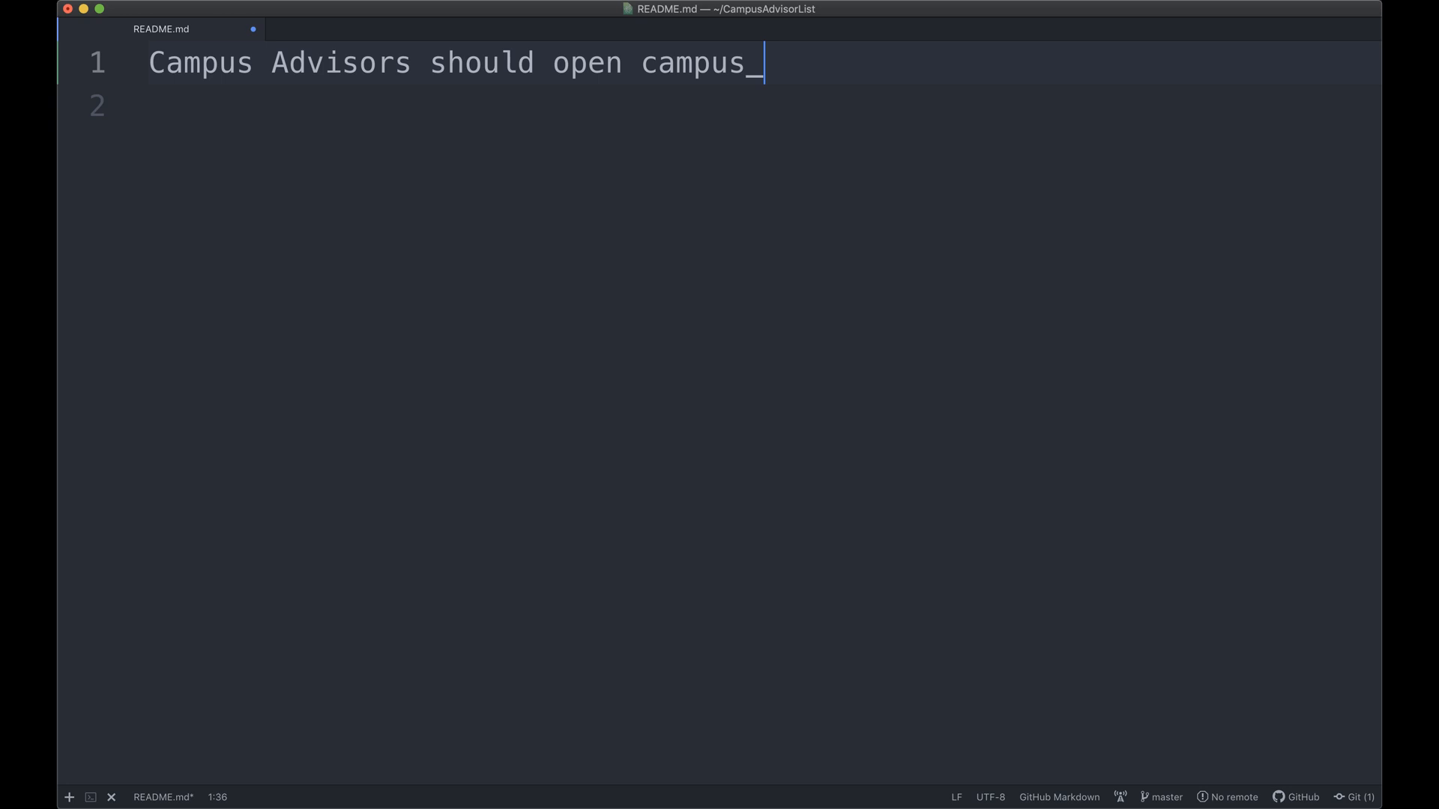
text(advisor_lis)
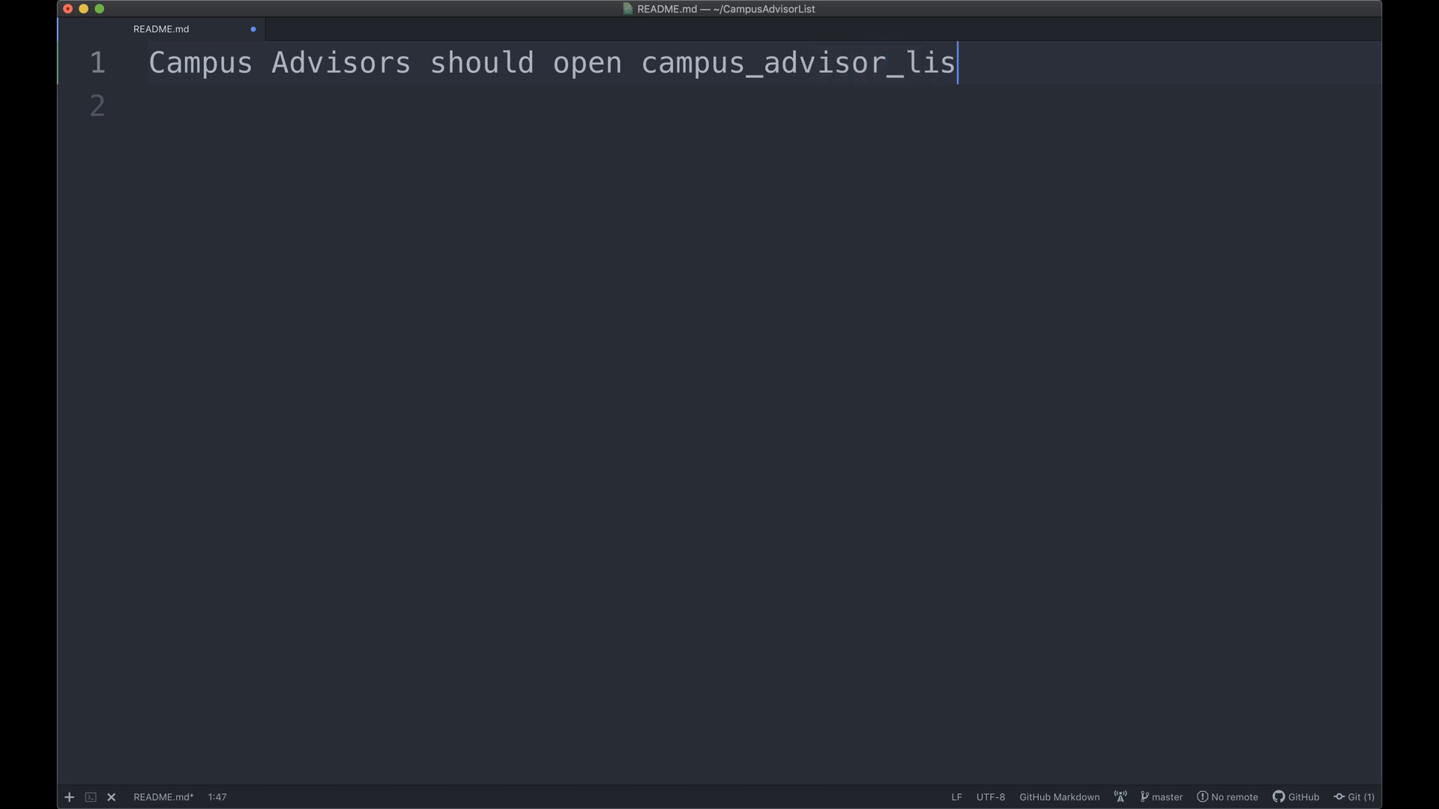
text(t.txt and add their name and the sch)
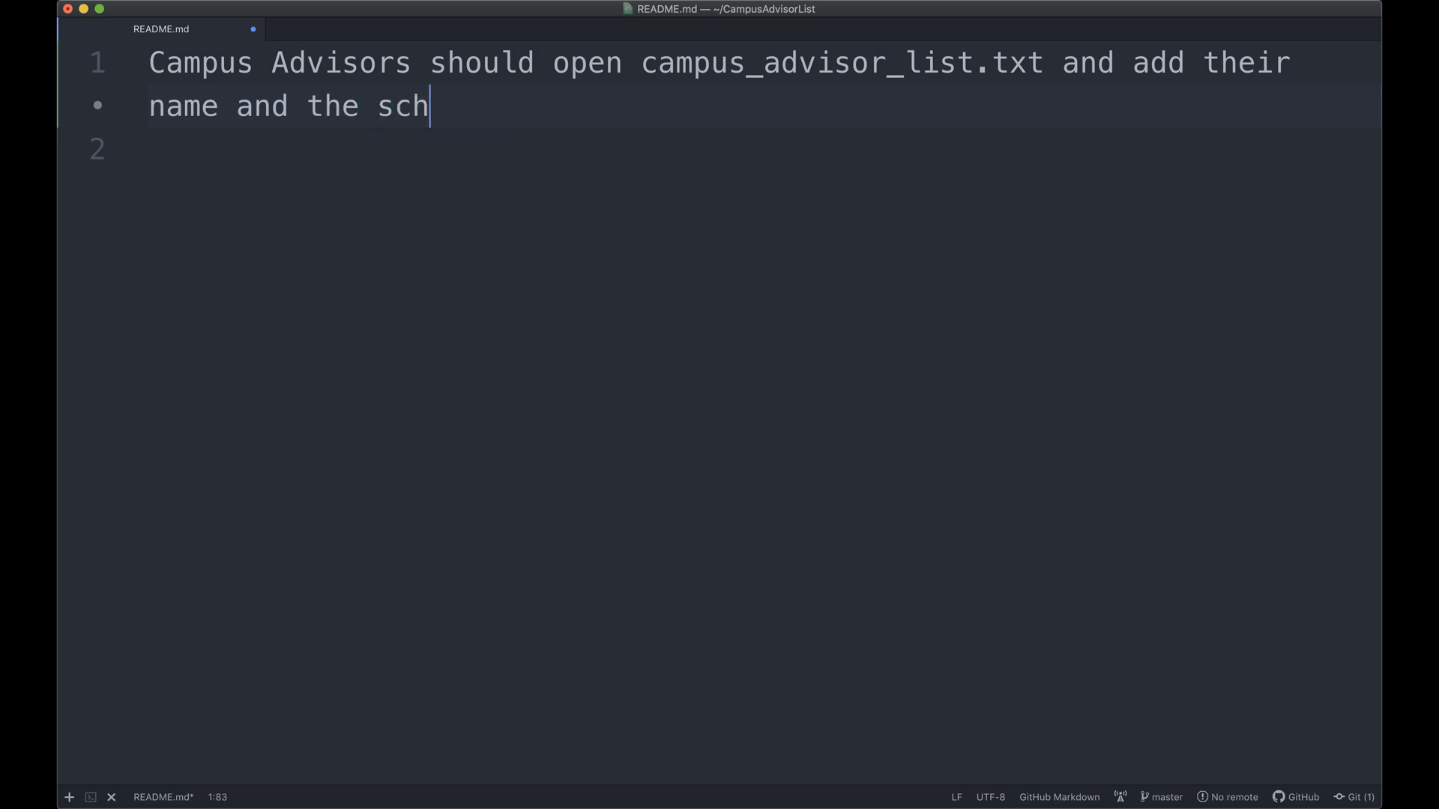
text(ool they teach)
text(git)
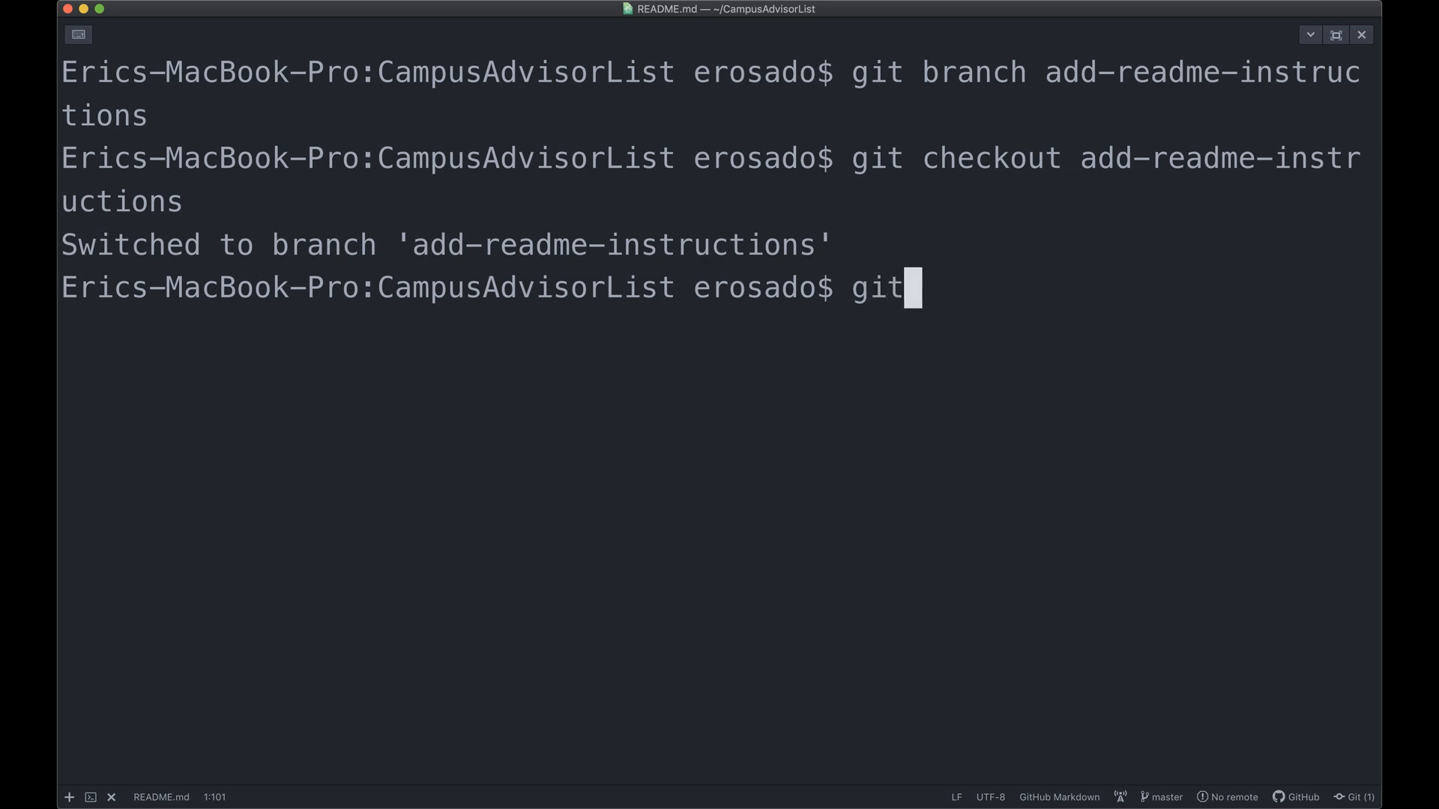
Stage README.md, commit it as "add instructions to README.md" and view the log.
text(add README.md)
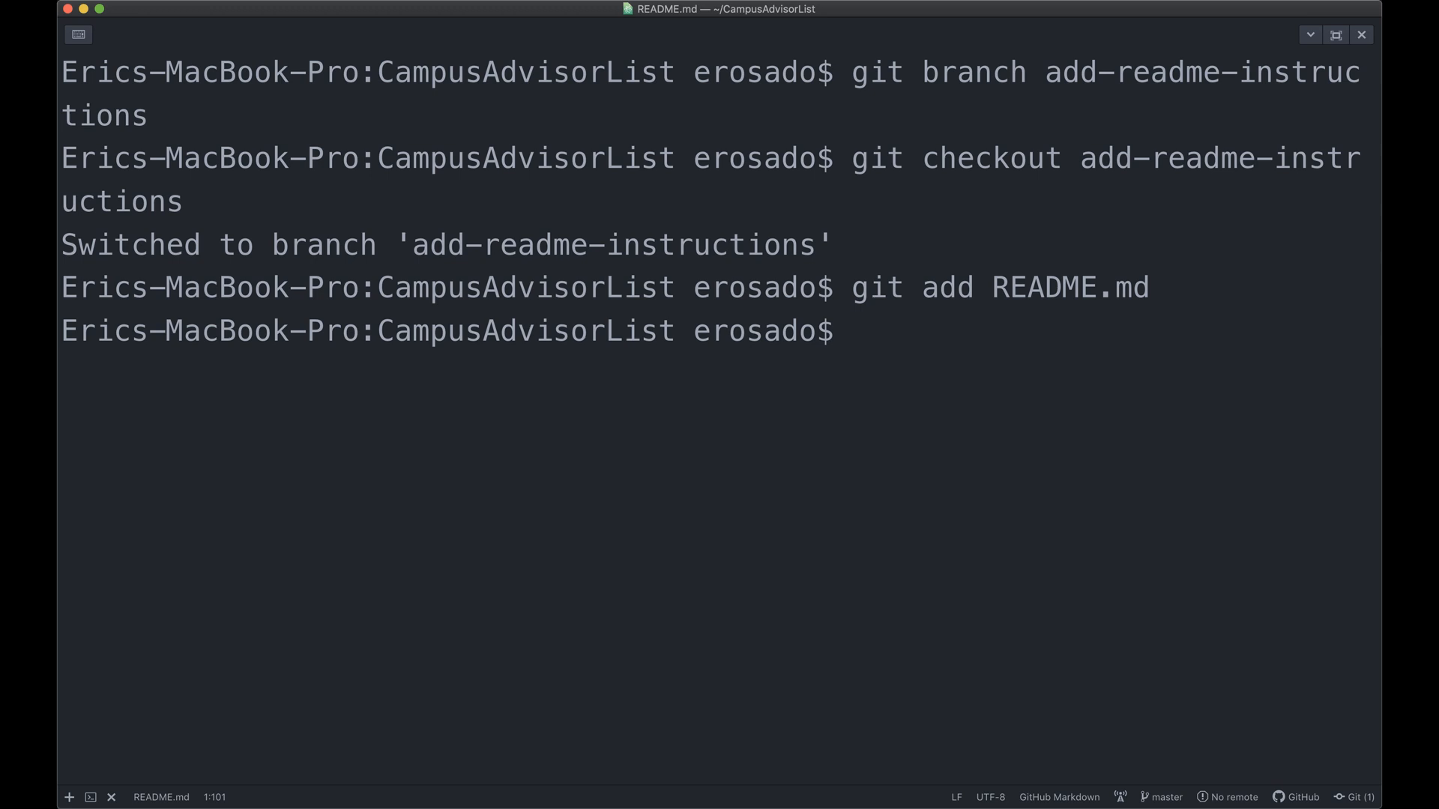
text(git commit)
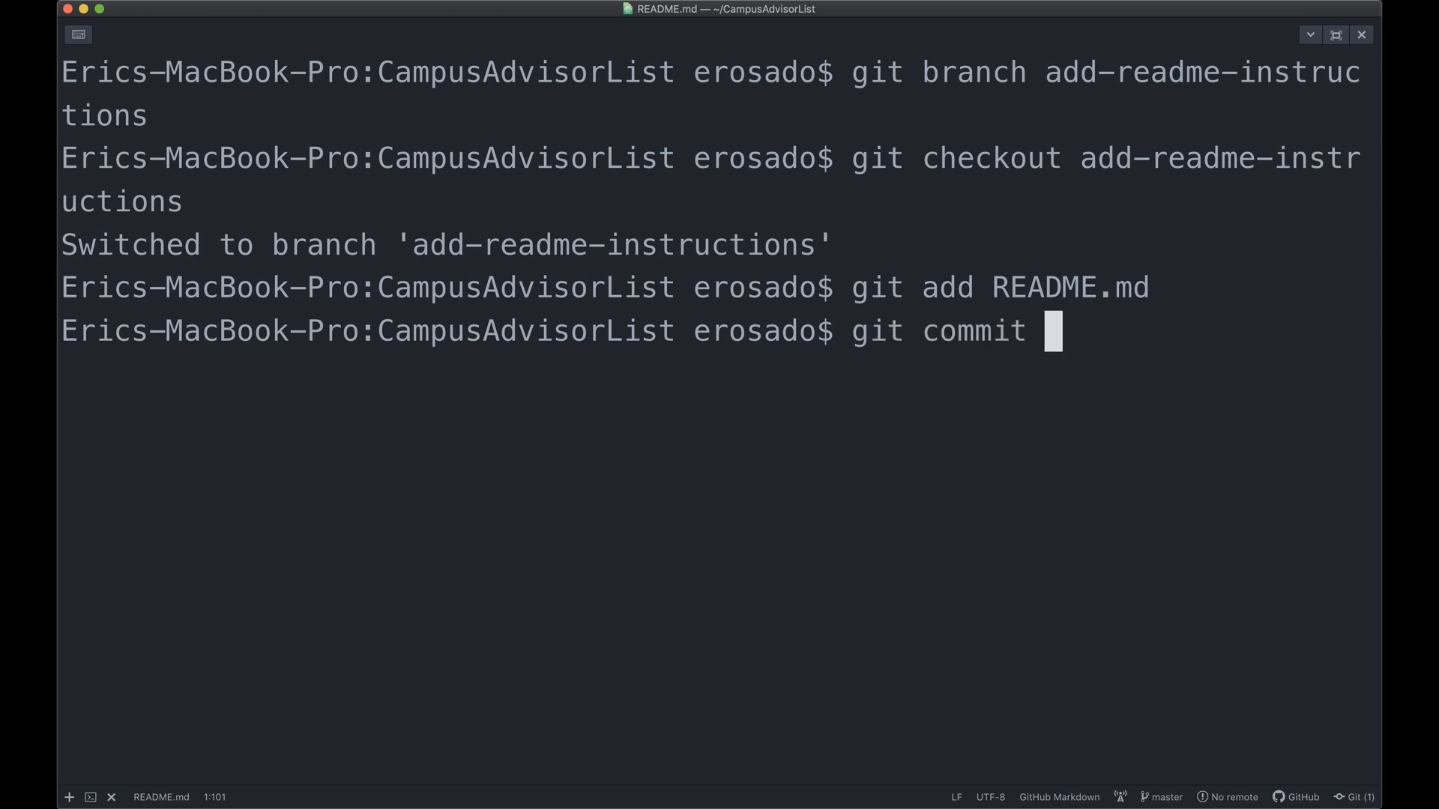
text(-m"add)
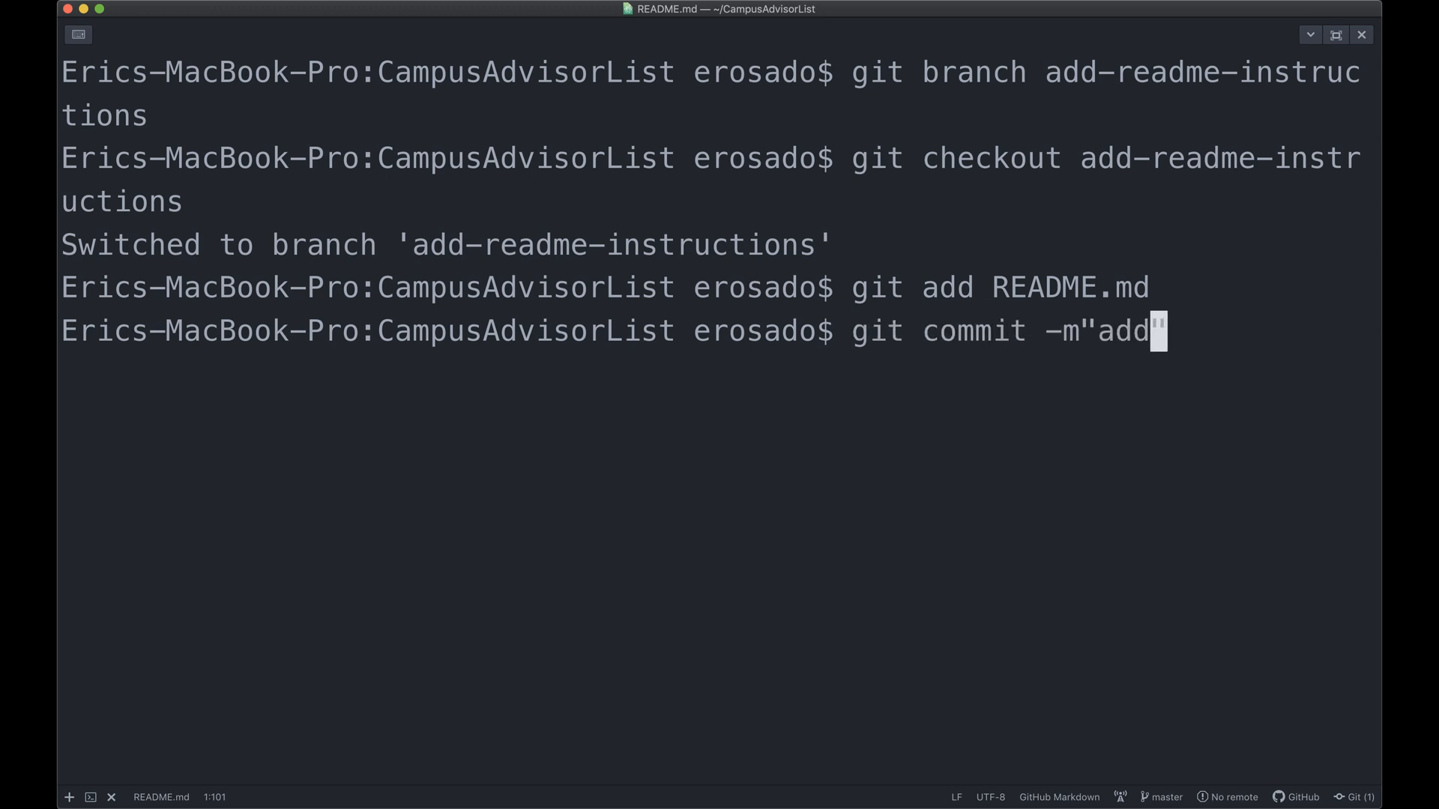
text(instructions to)
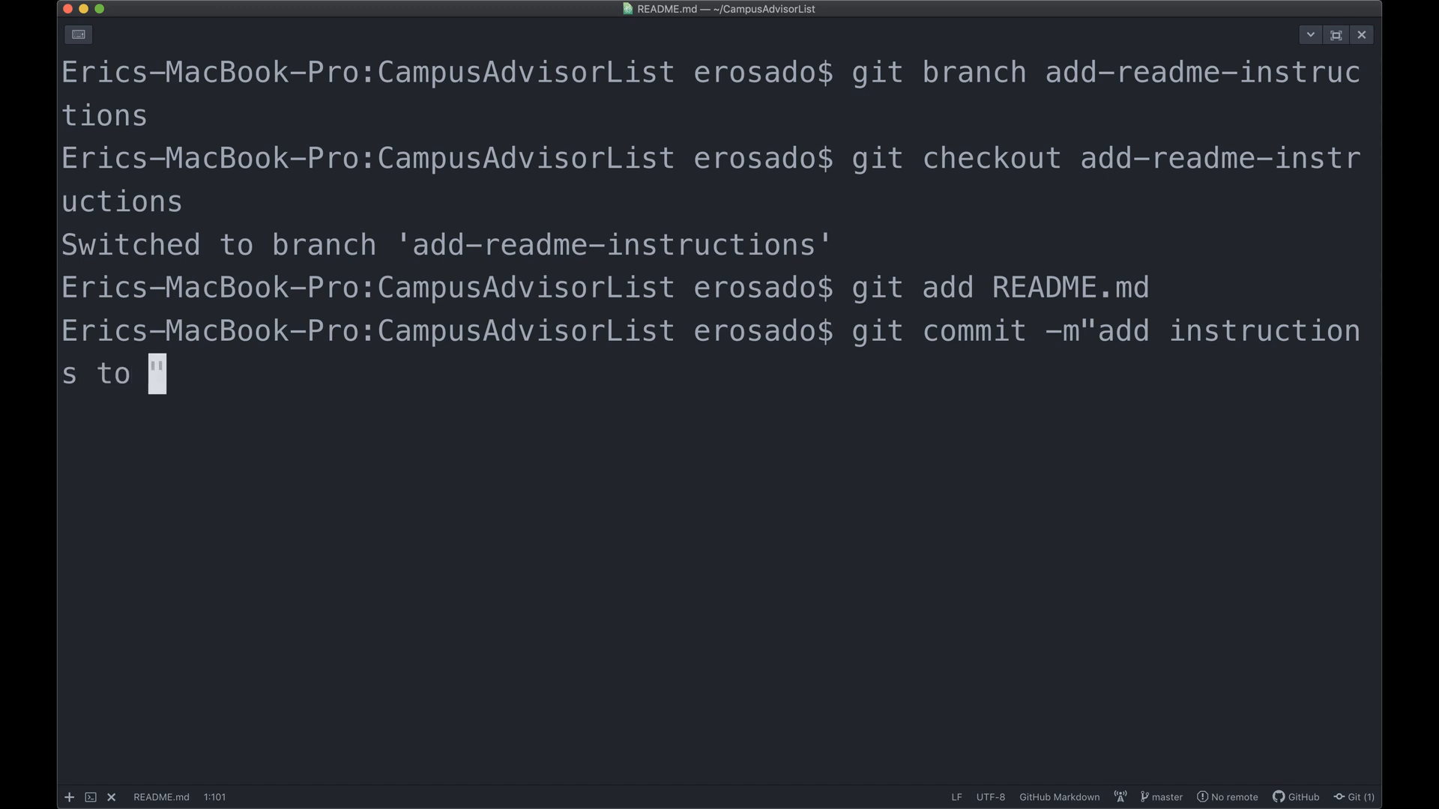
text(README.md)
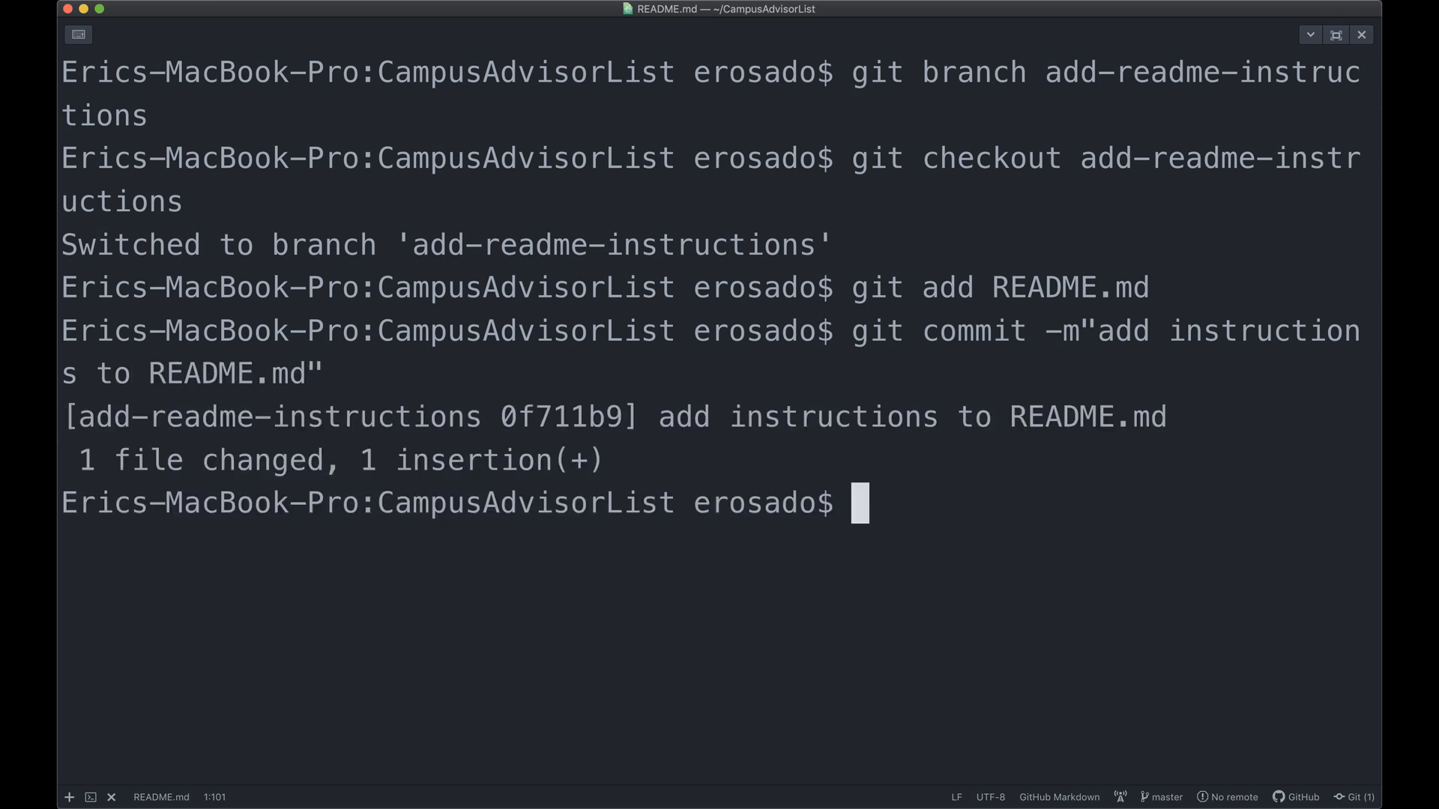
text(git lo)
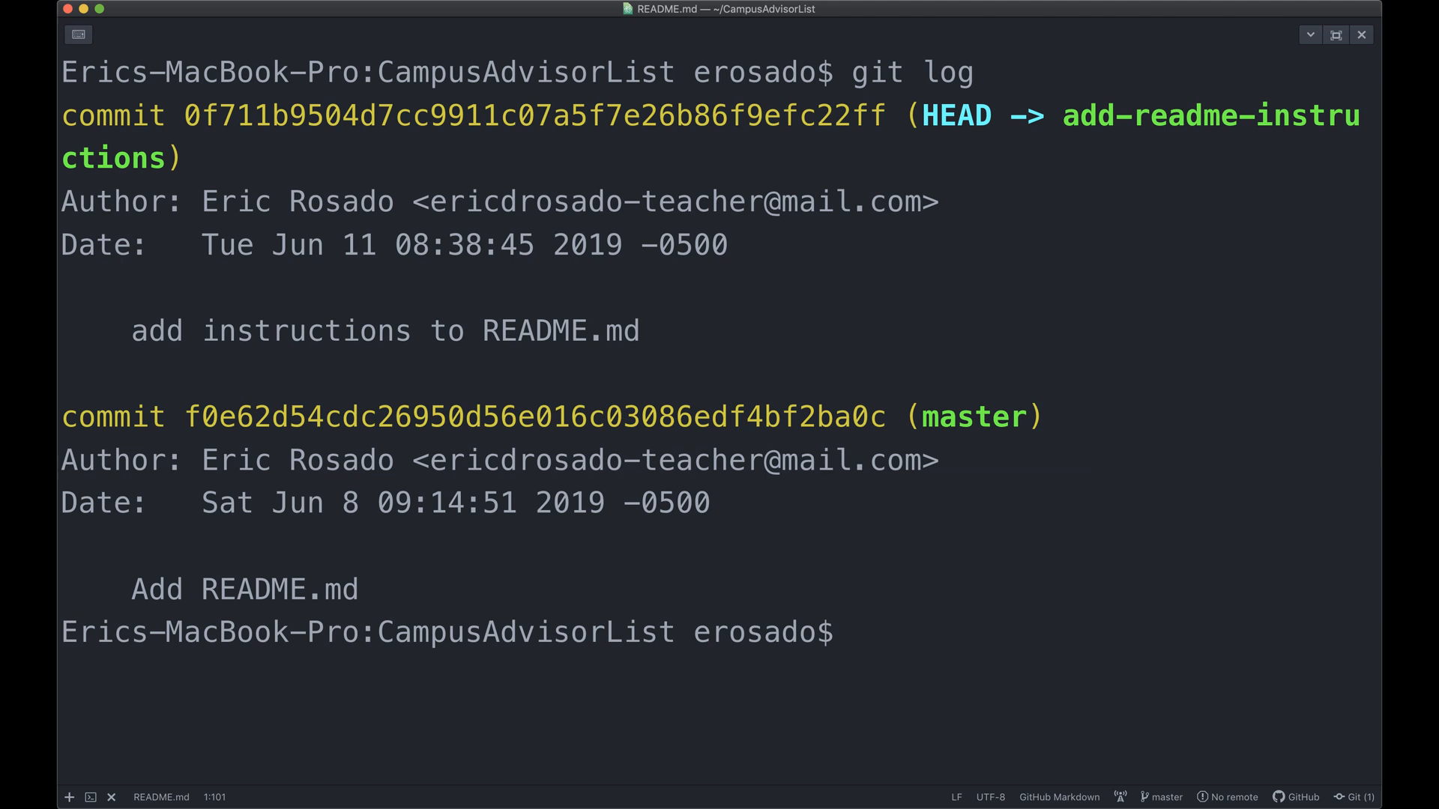
text(git checko)
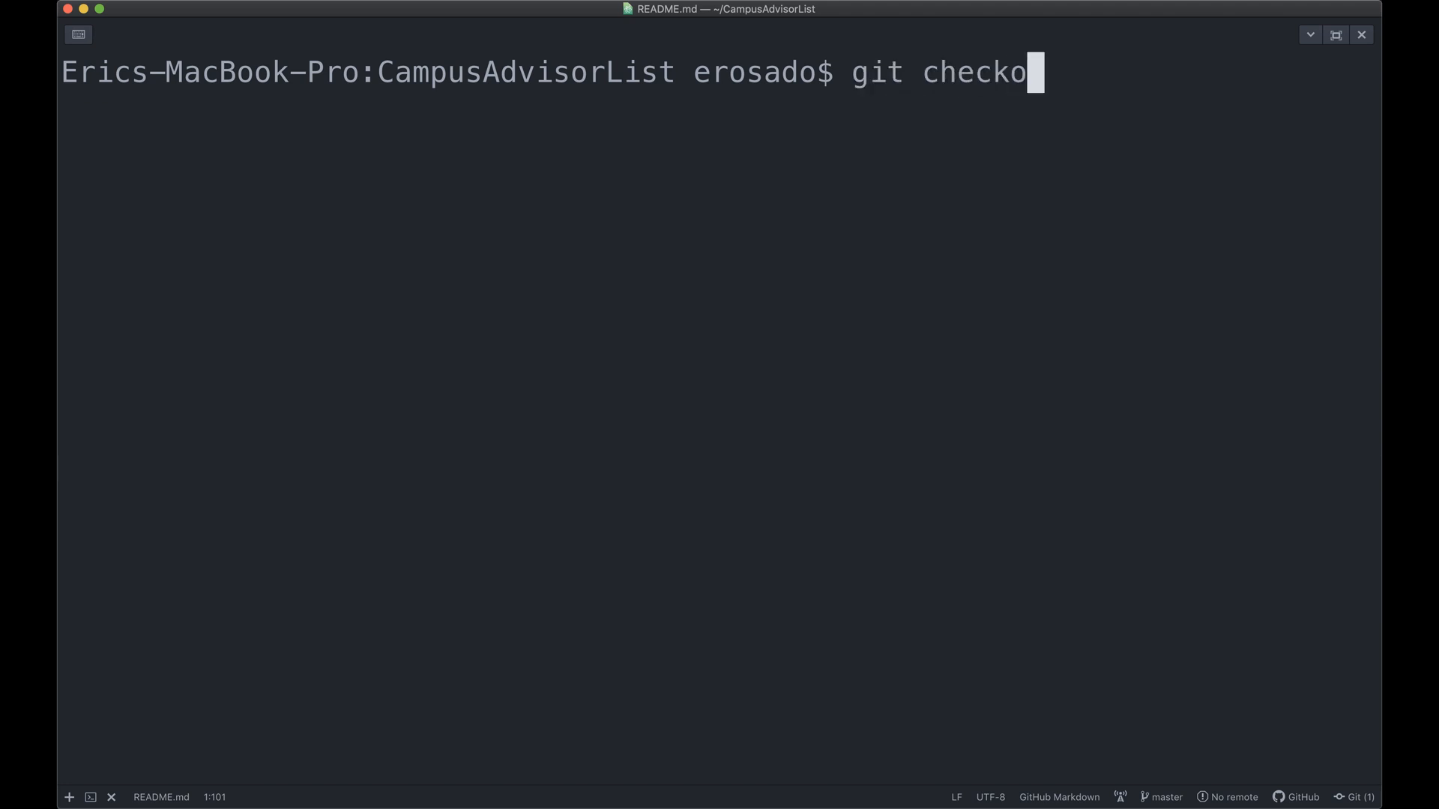
Check out master and view its log, which shows only the Add README.md commit.
key(enter)
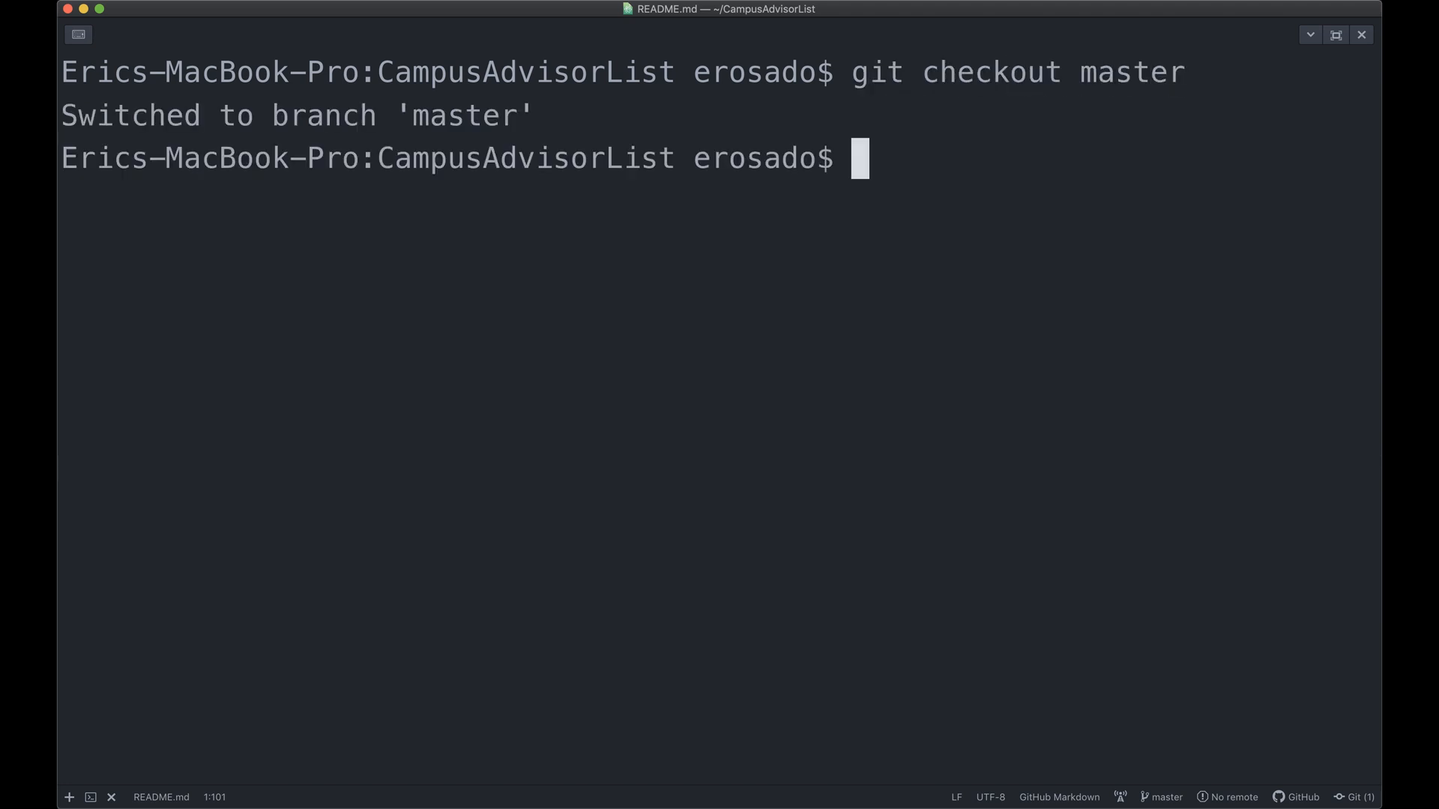
text(git lo)
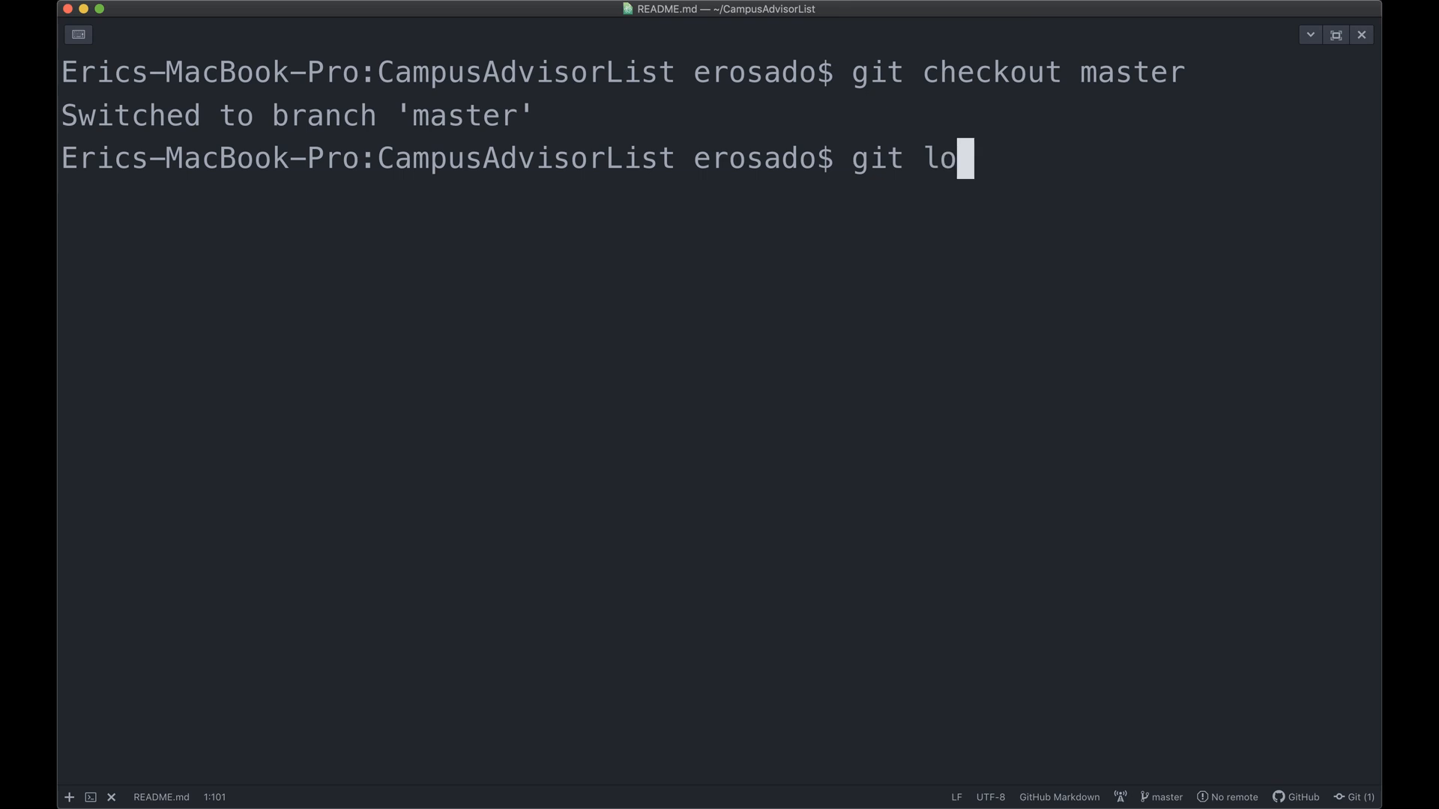
text(g)
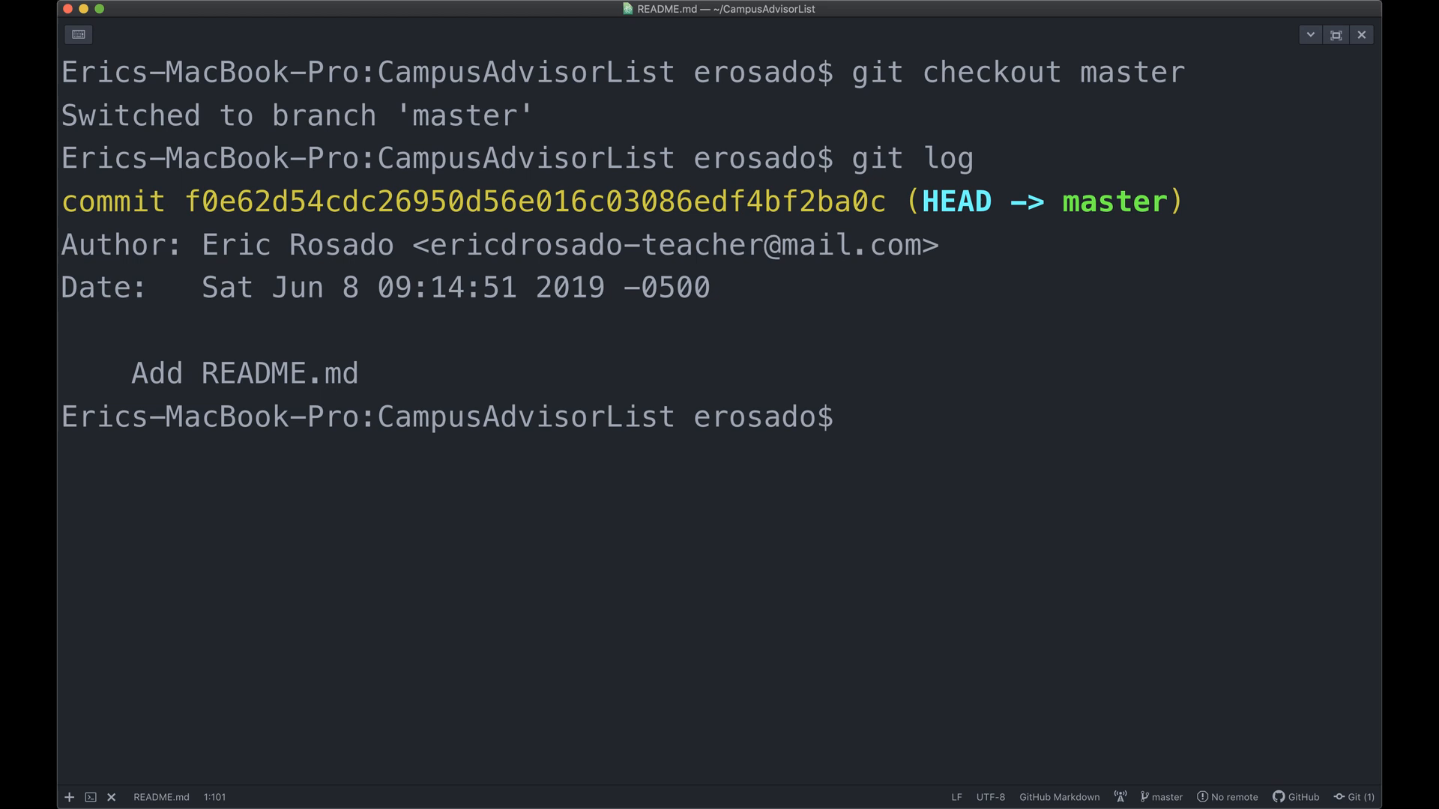
text(git merge)
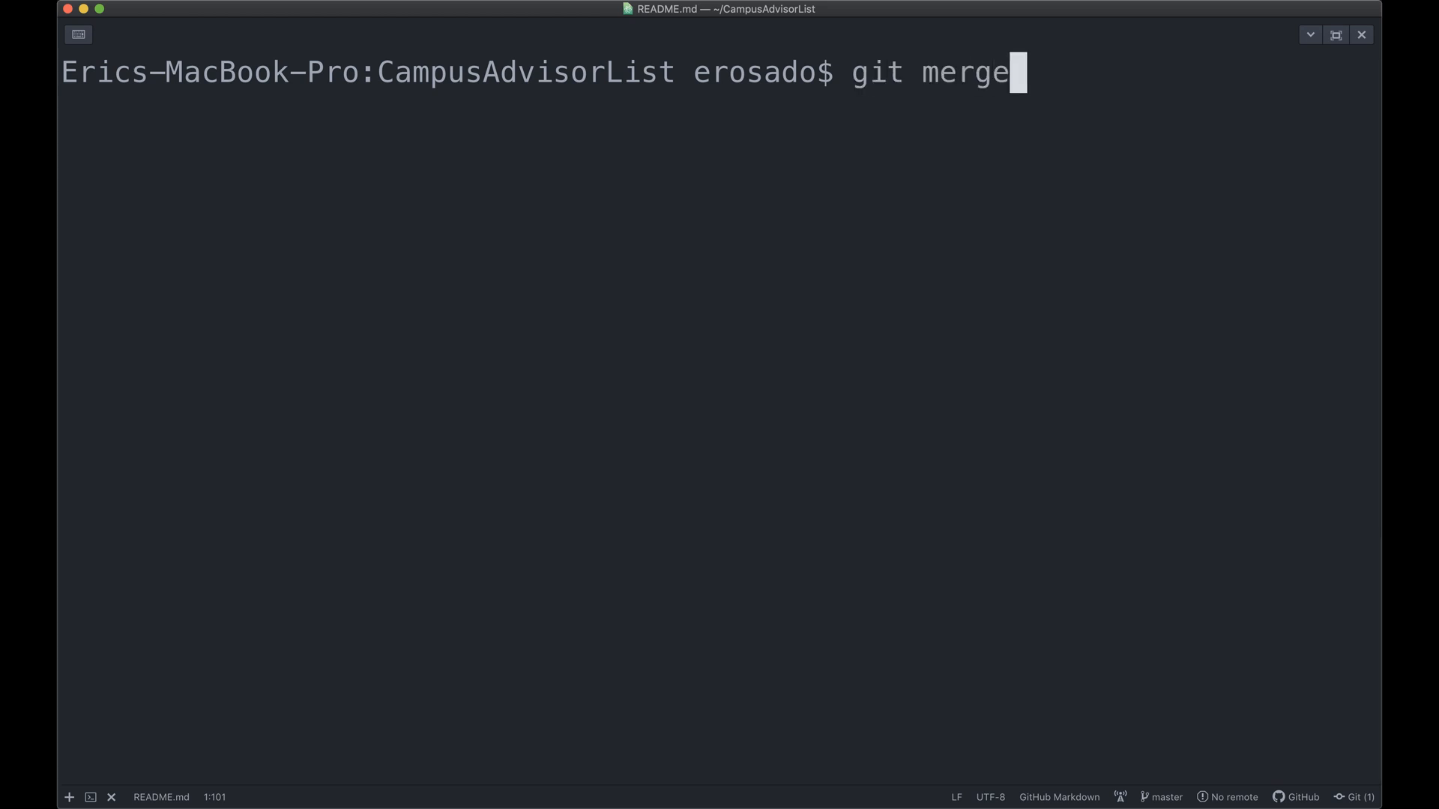
Fast-forward merge add-readme-instructions into master and check the log.
text(add-)
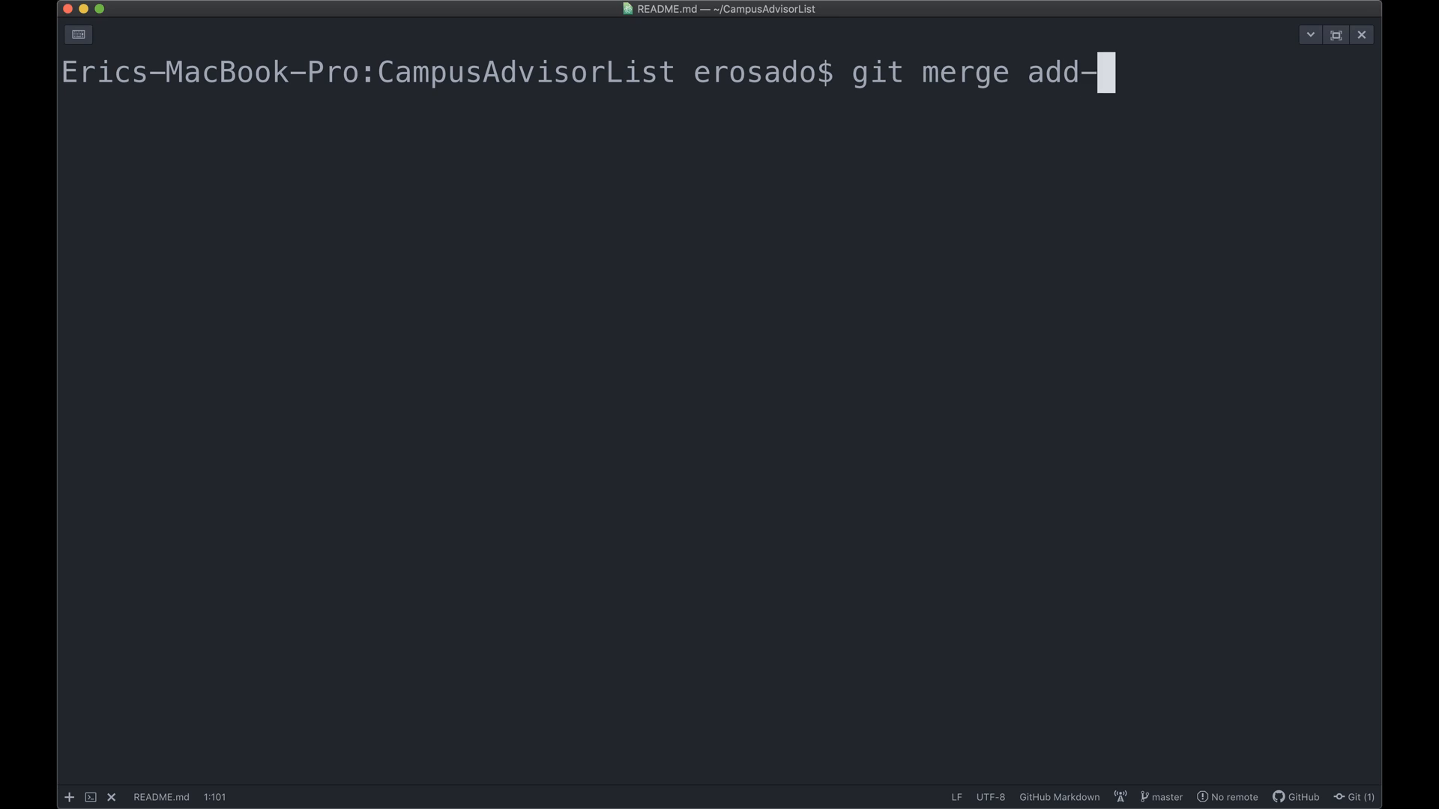
text(readme-instructions)
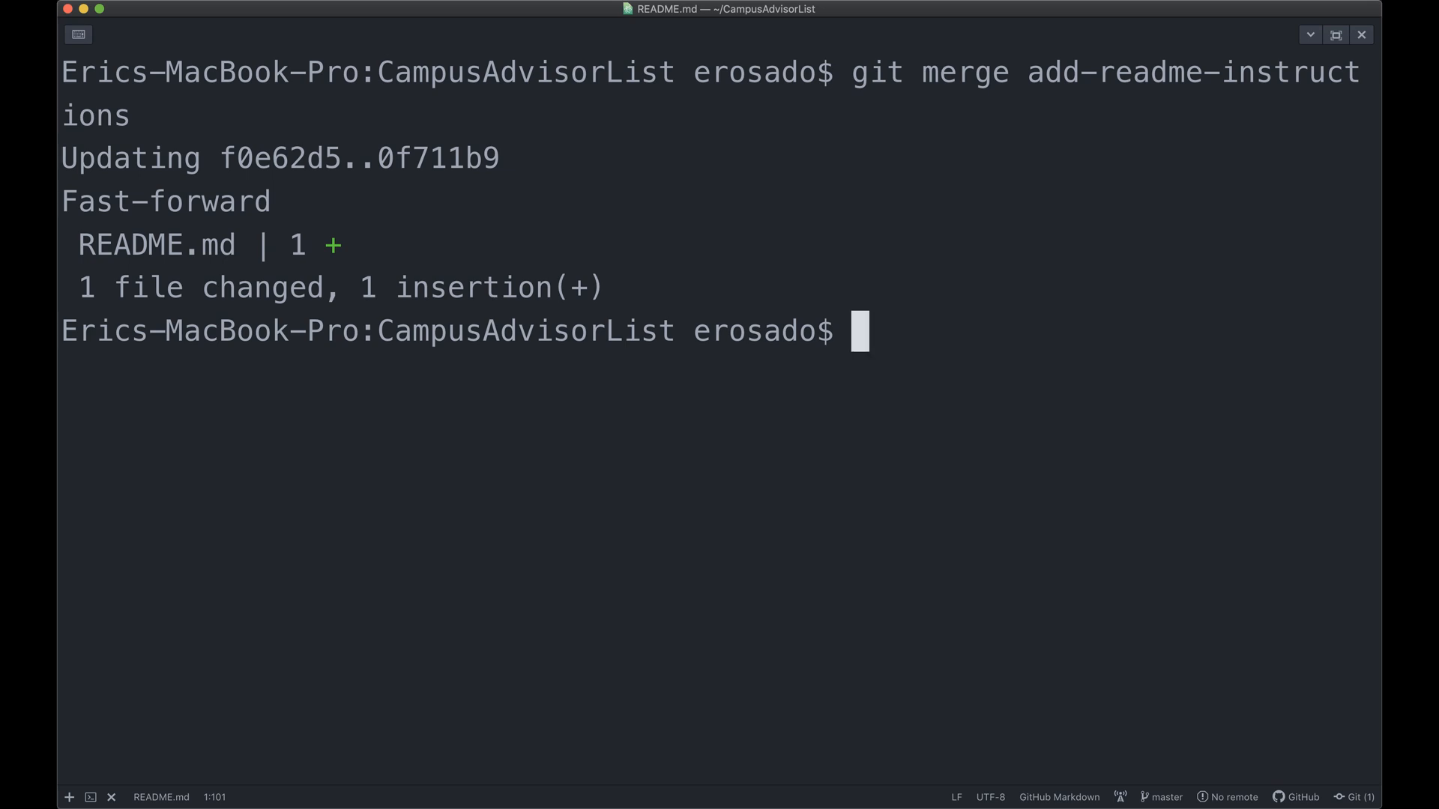
text(git lo)
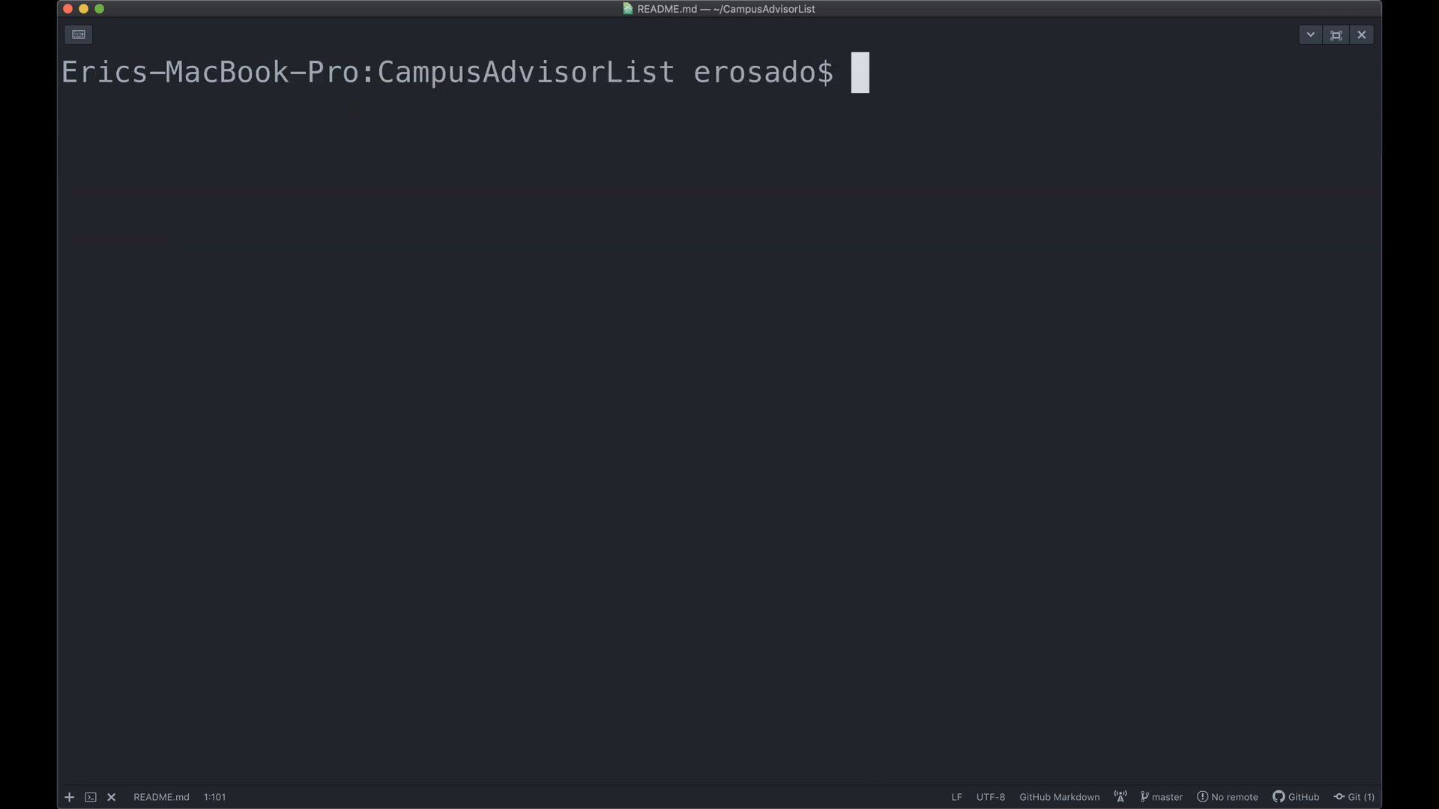
Delete the add-readme-instructions branch and list branches to confirm only master remains.
text(git branch)
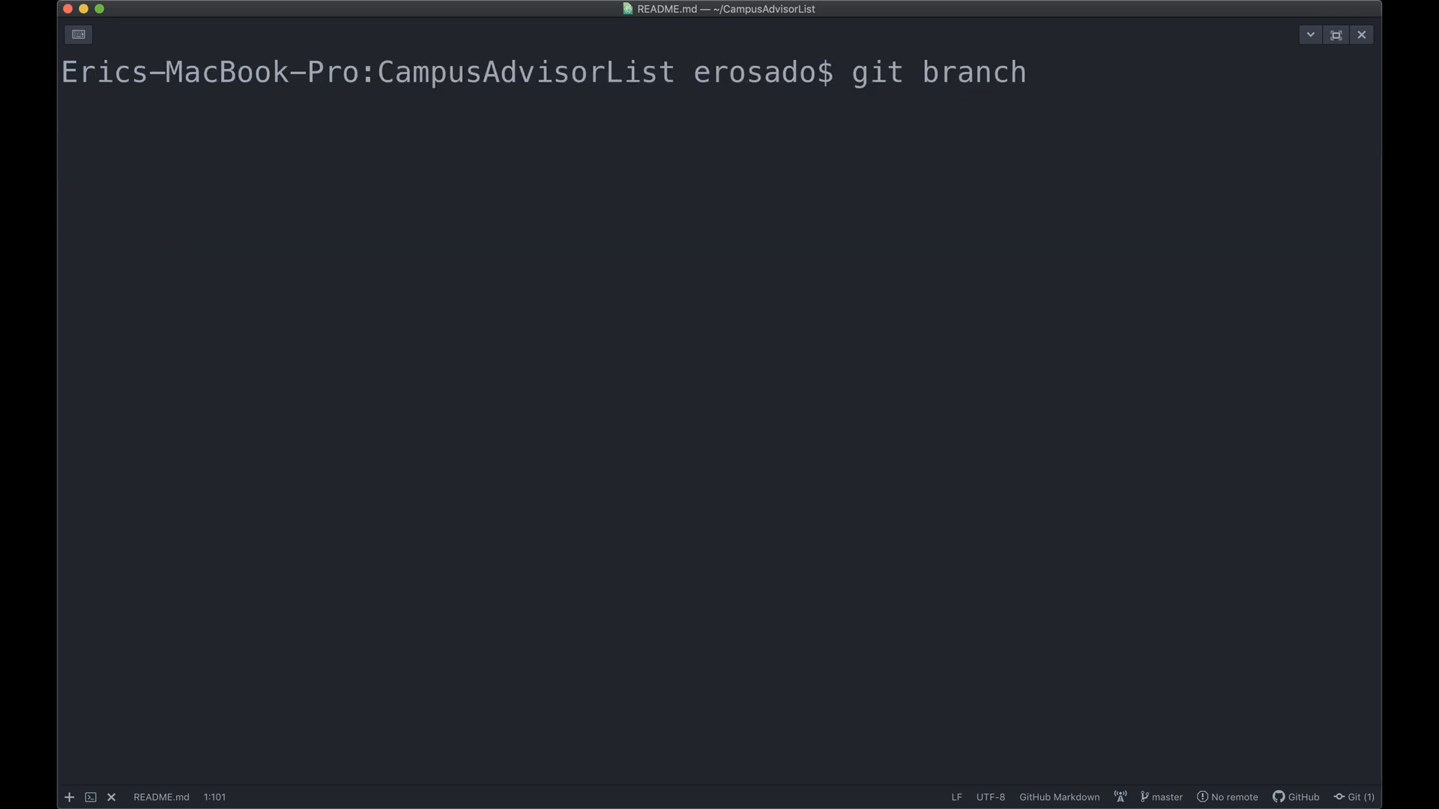
text(-d add-readme-instructions)
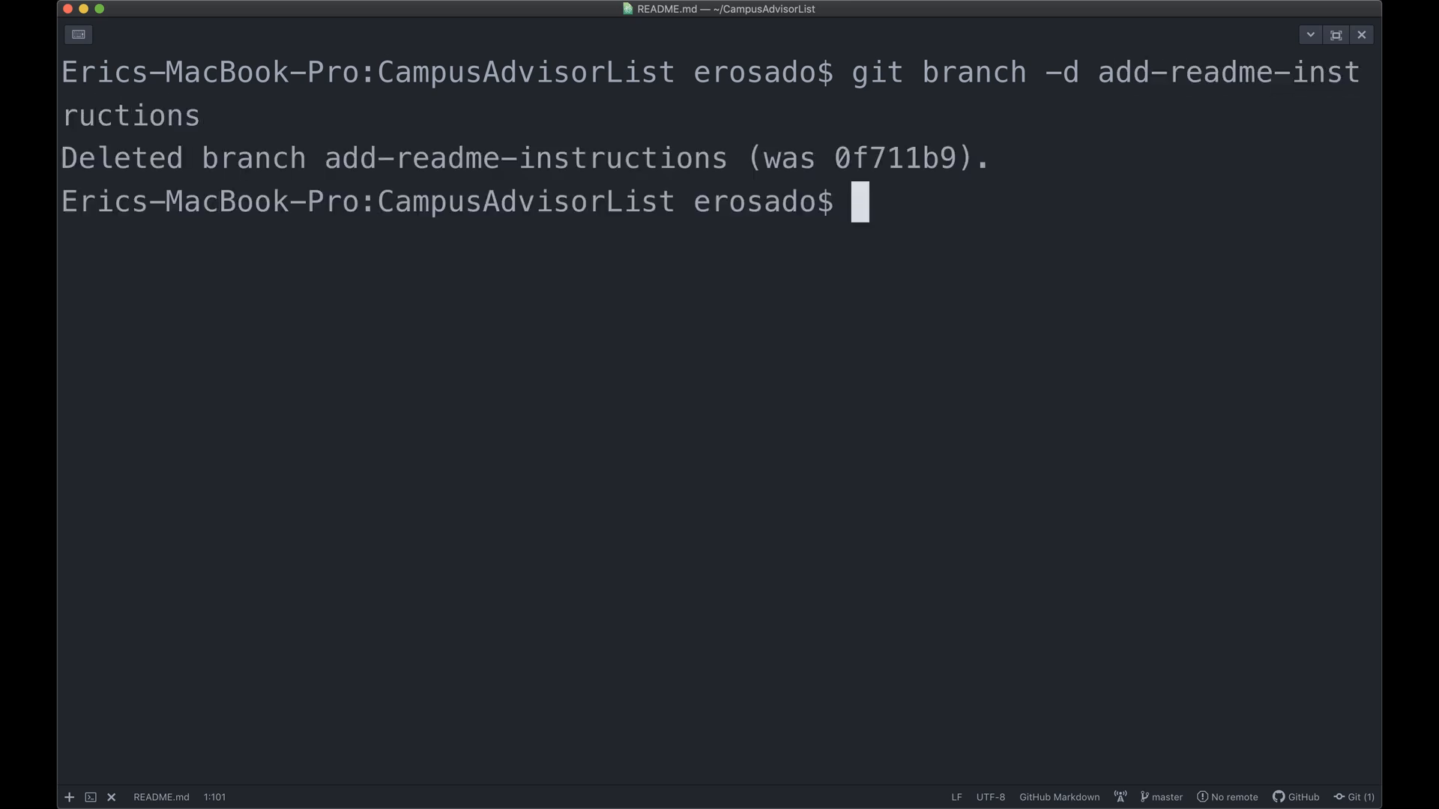
text(git branch)
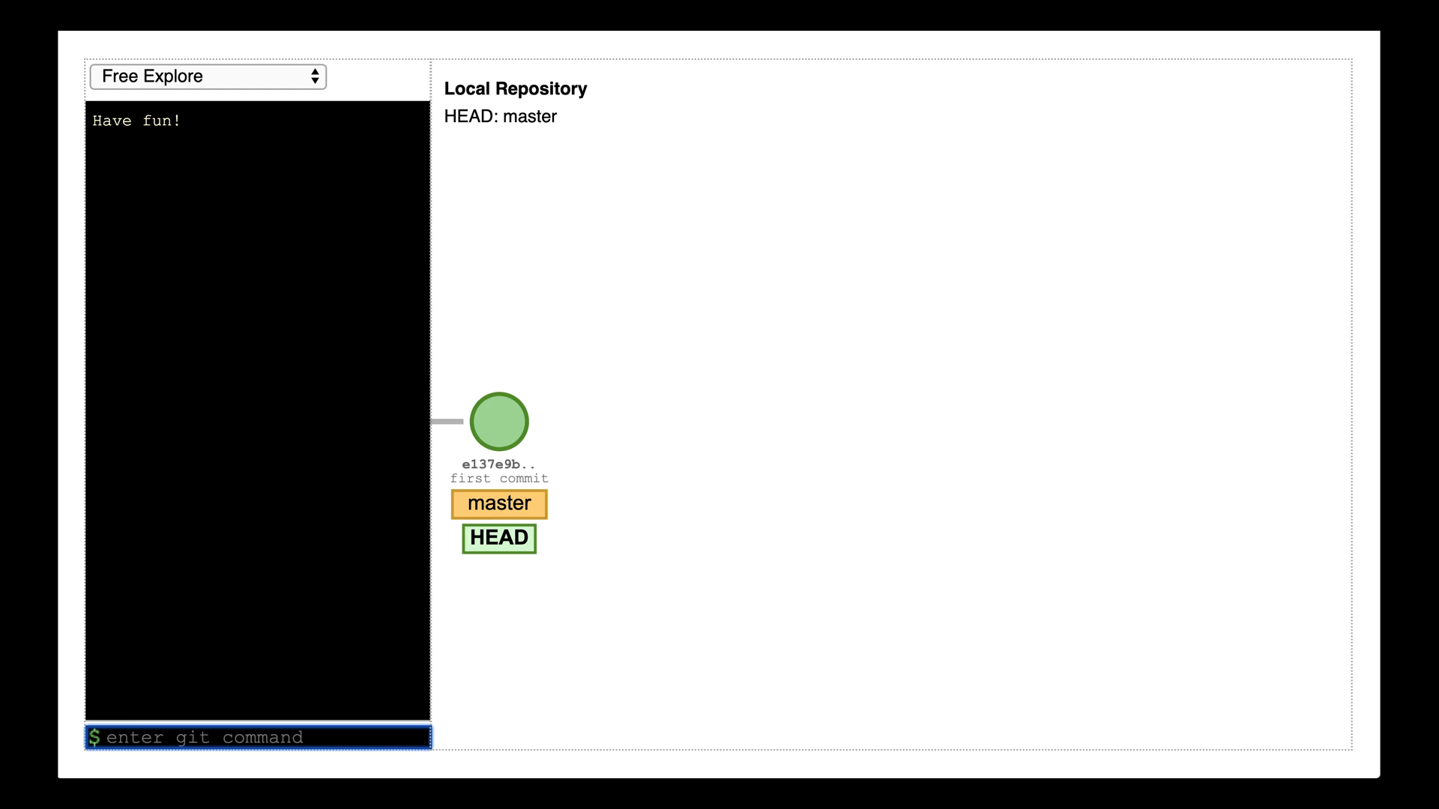
In Visualizing Git, commit on master and create the add-readme-instructions branch.
text(git commit)
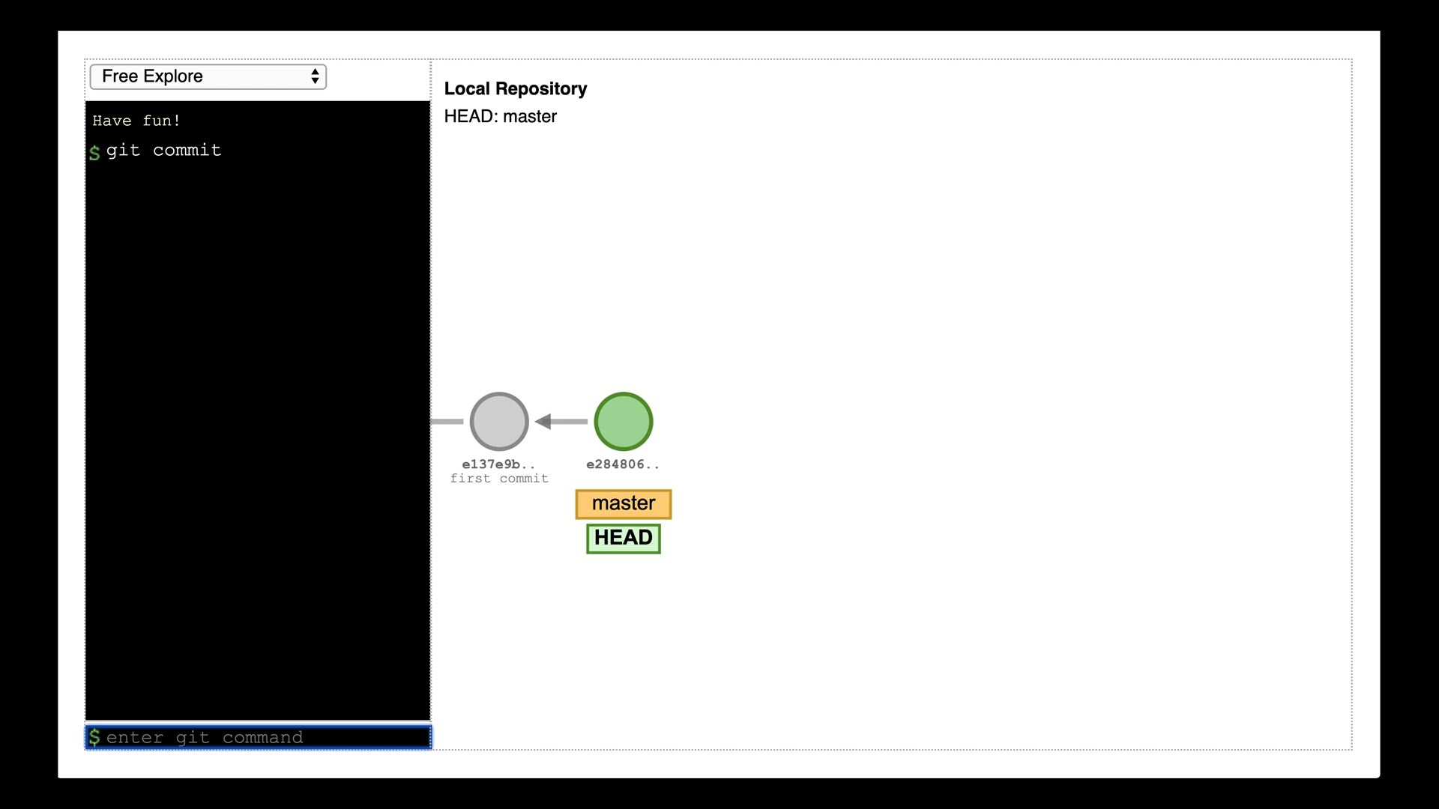
text(git branch add)
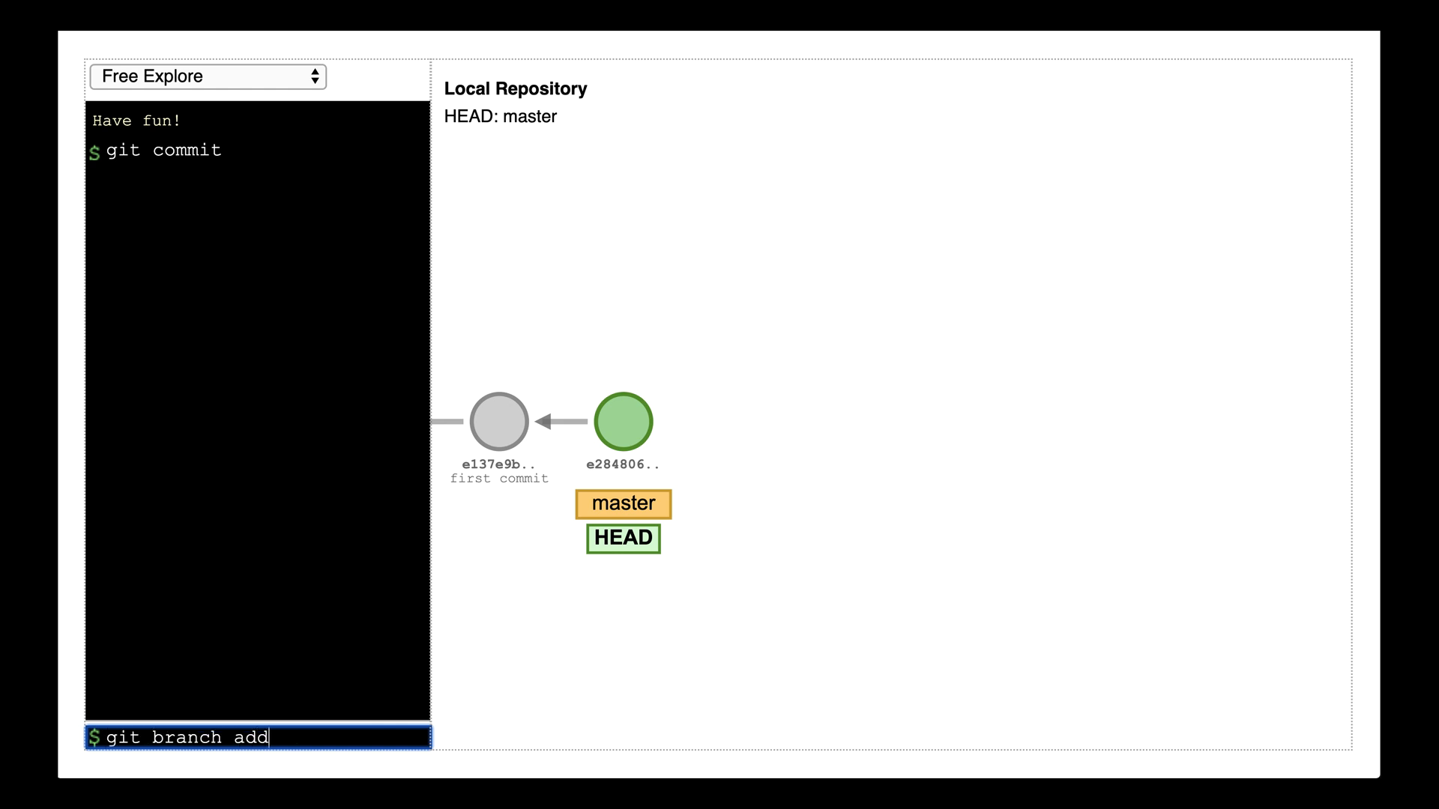
text(-readme-instru)
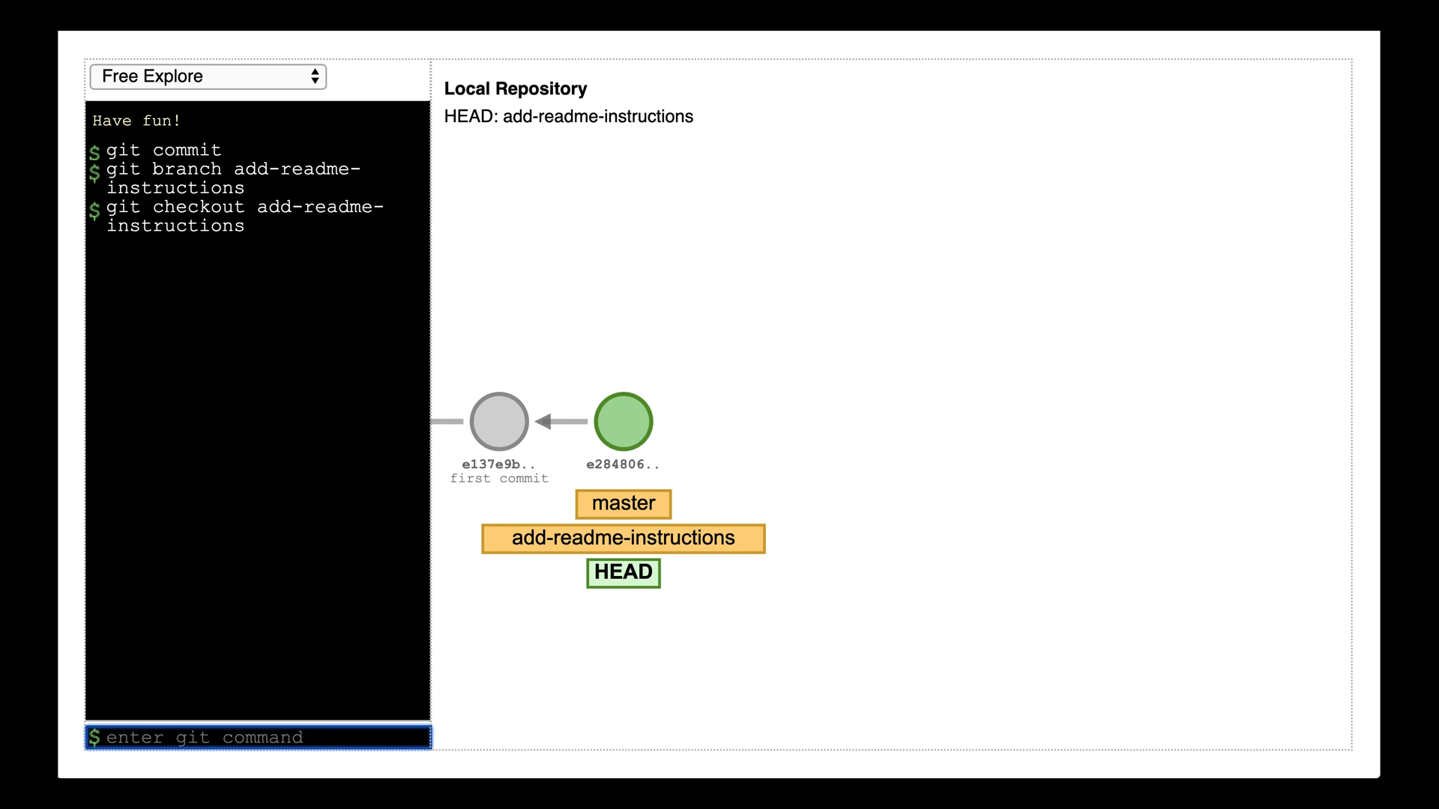
Commit on add-readme-instructions, return to master and begin merging the branch.
text(git commit)
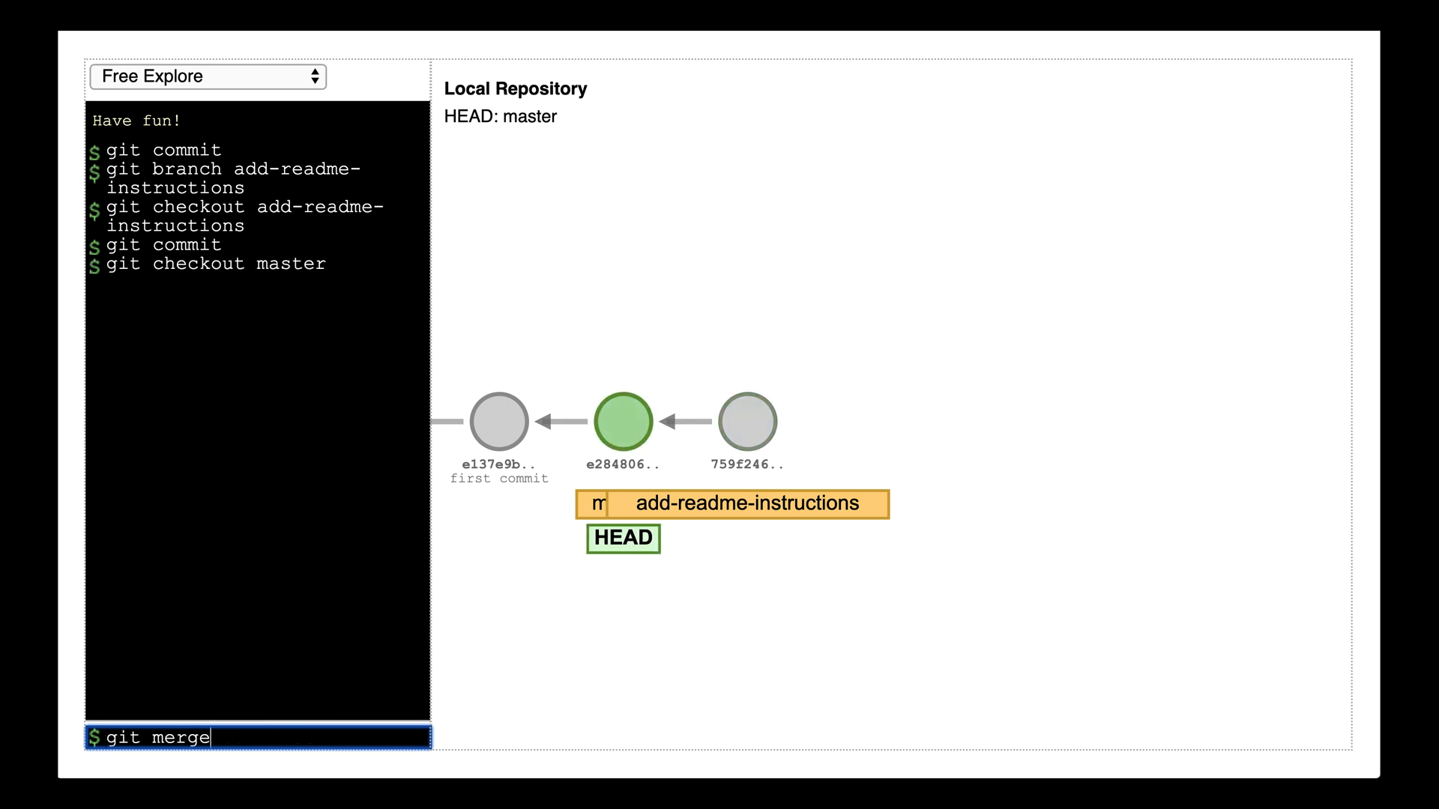
text(add-readme-ins)
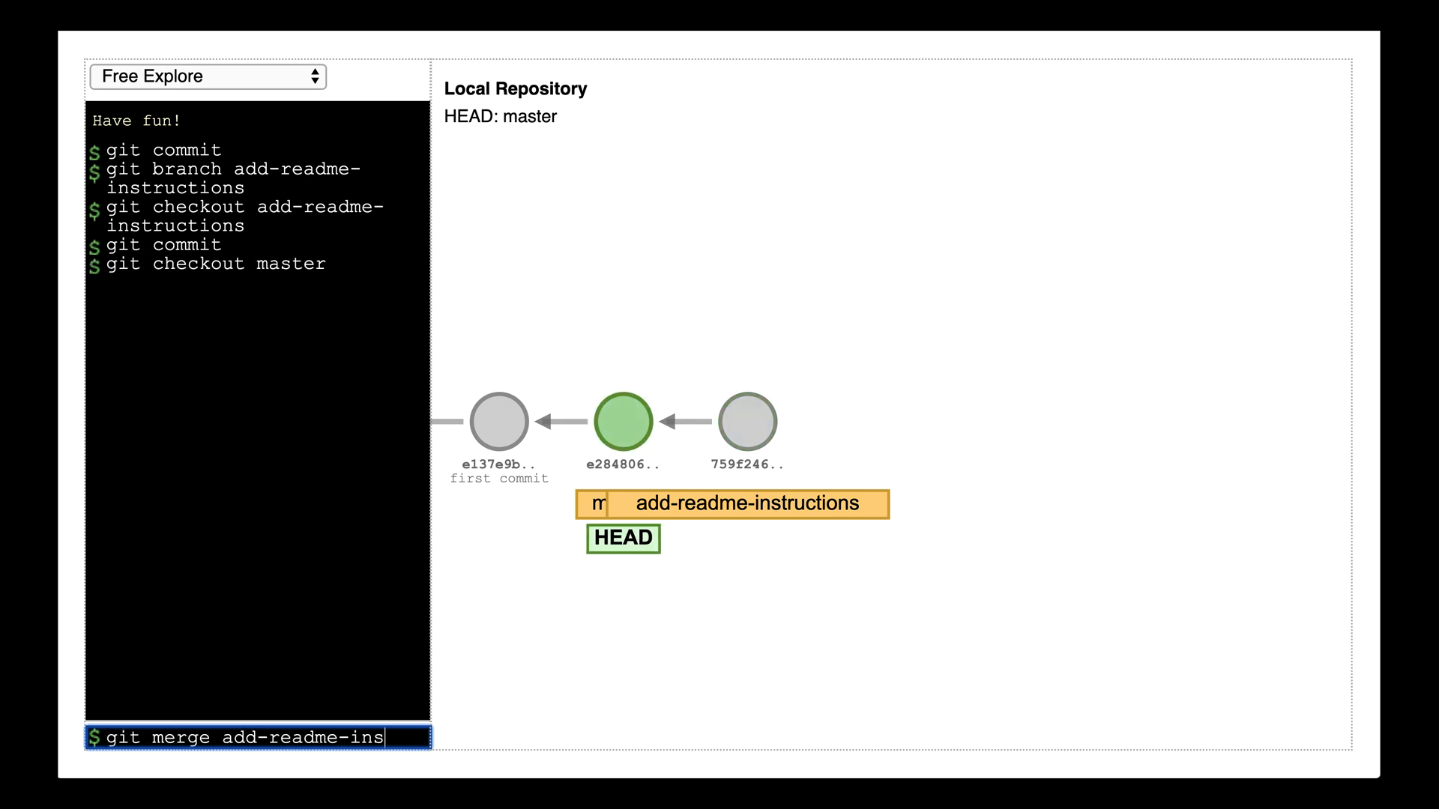